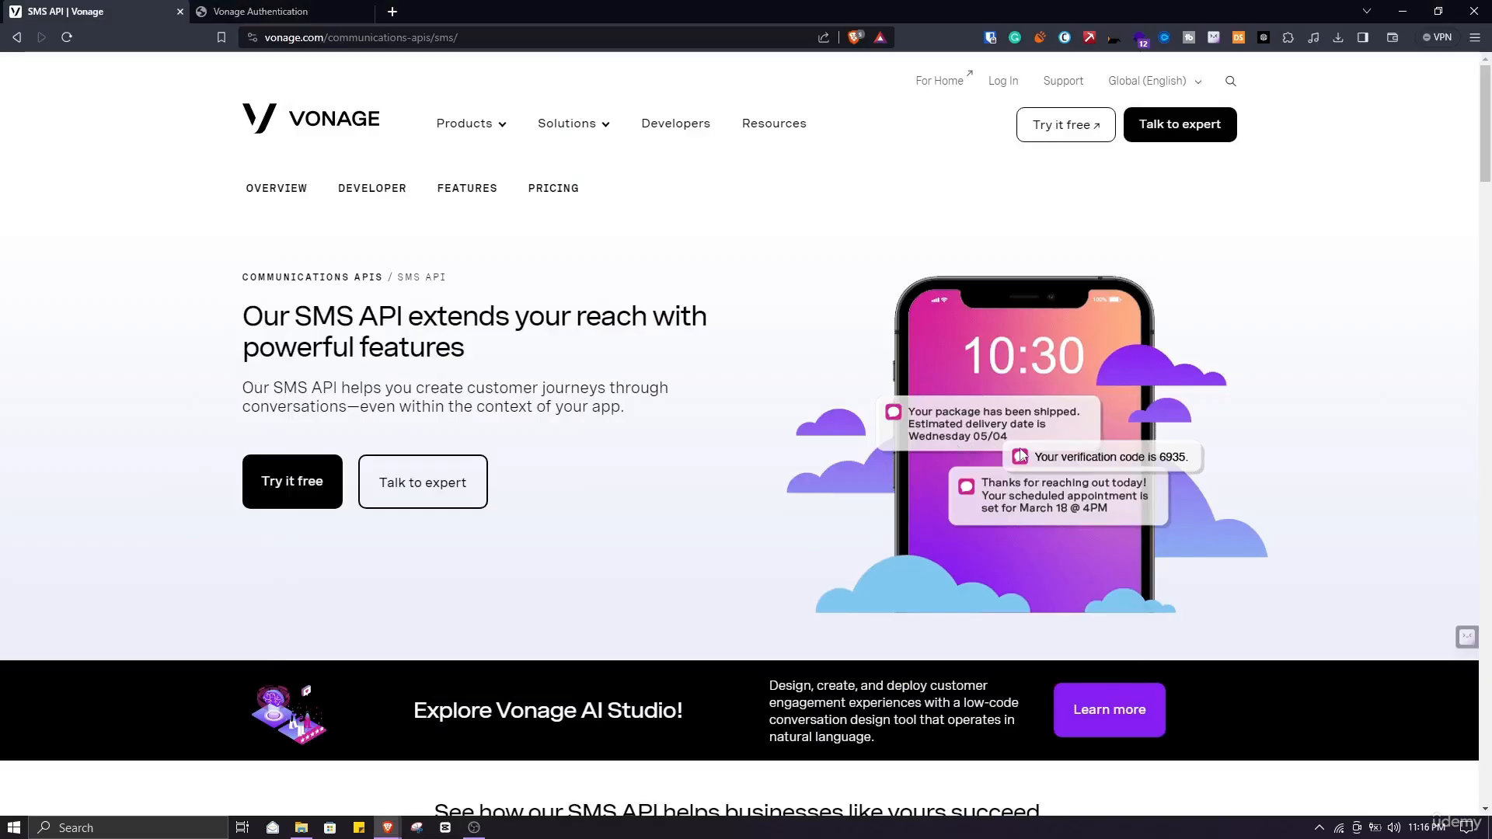
Review the SMS API product page and start the Try it free sign-up
scroll("down", 3)
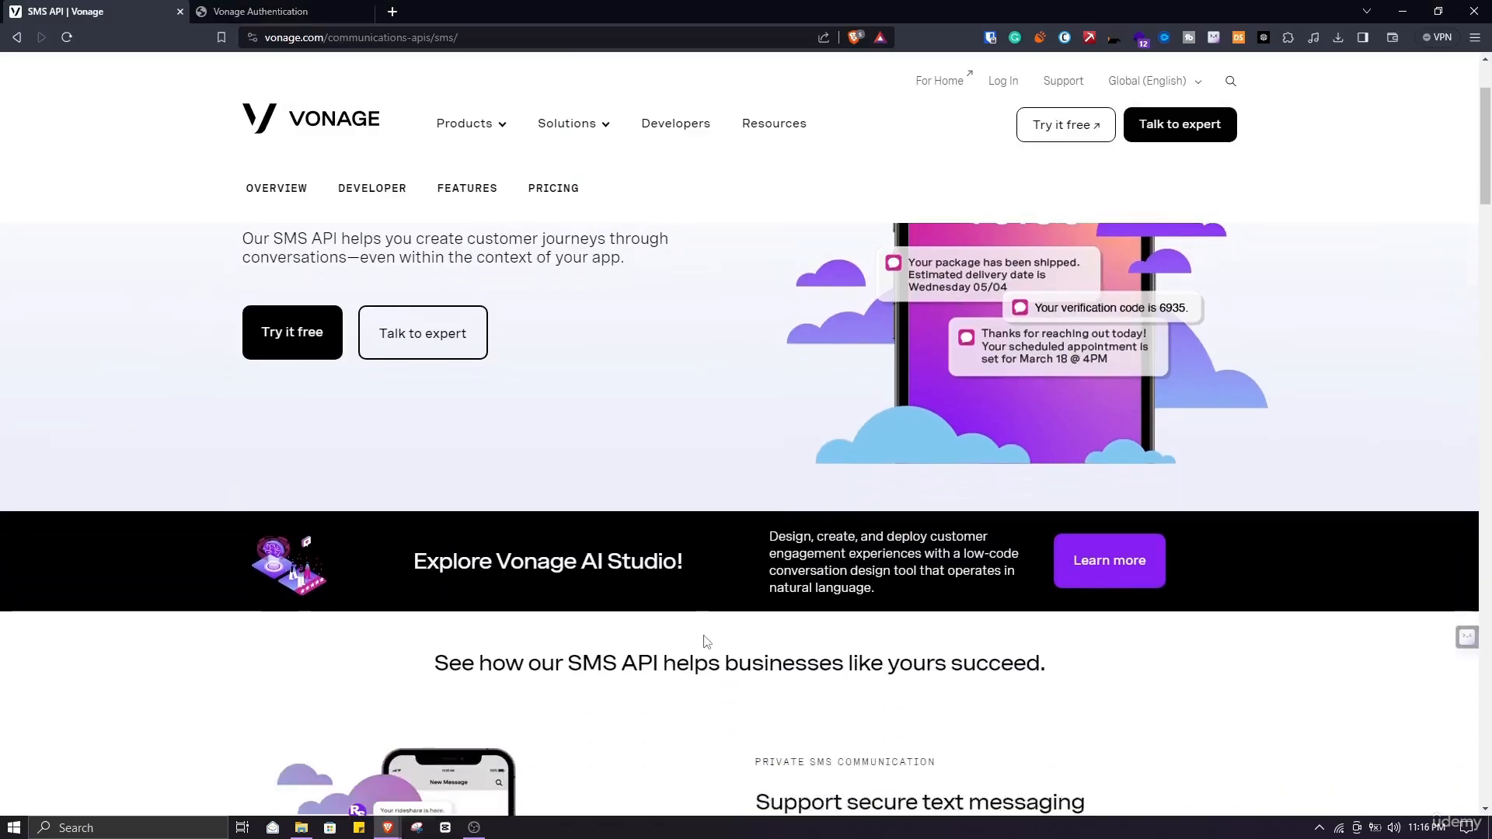
scroll("down", 3)
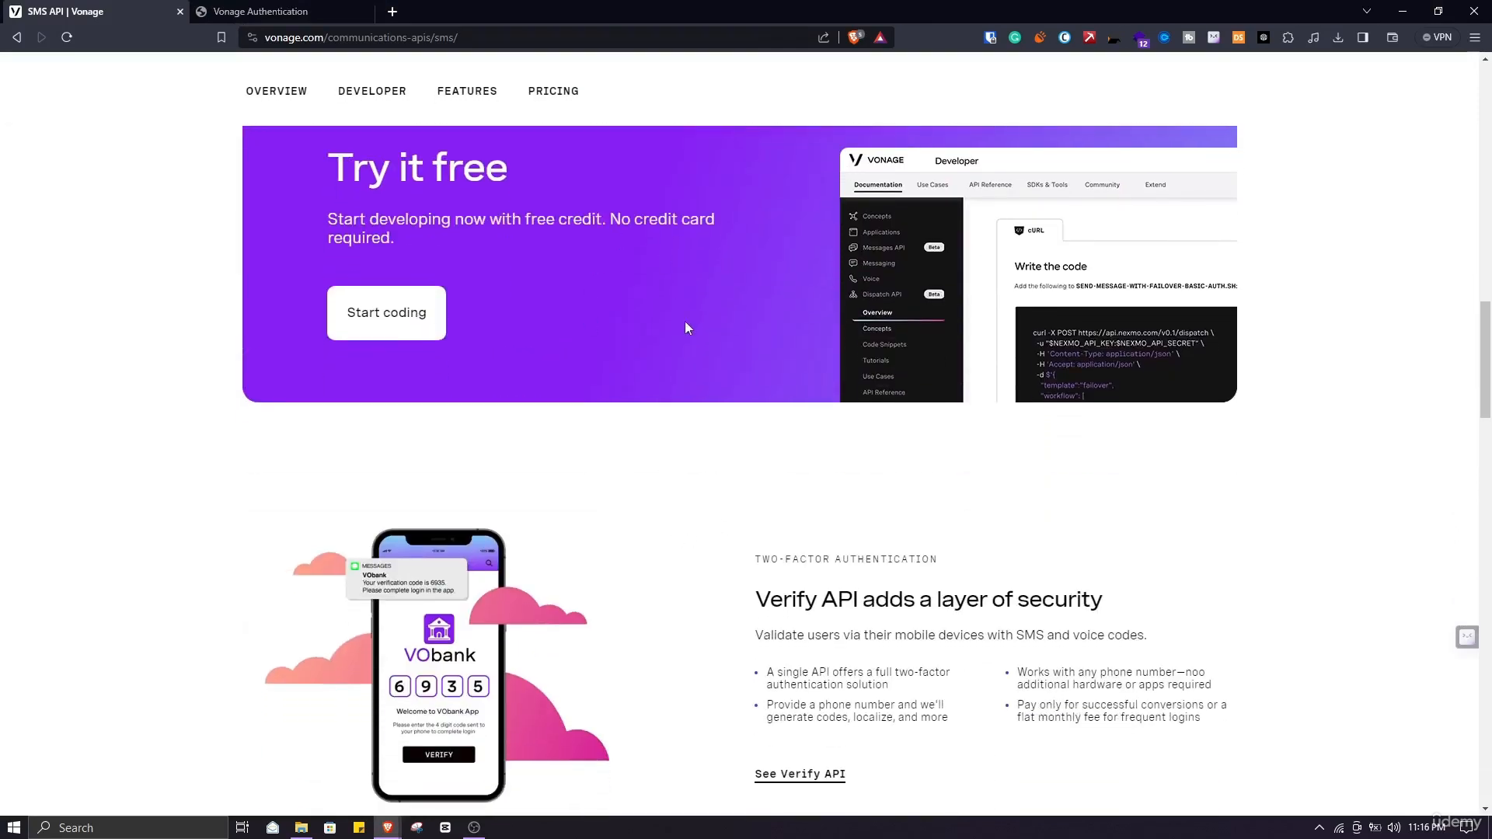
scroll("down", 3)
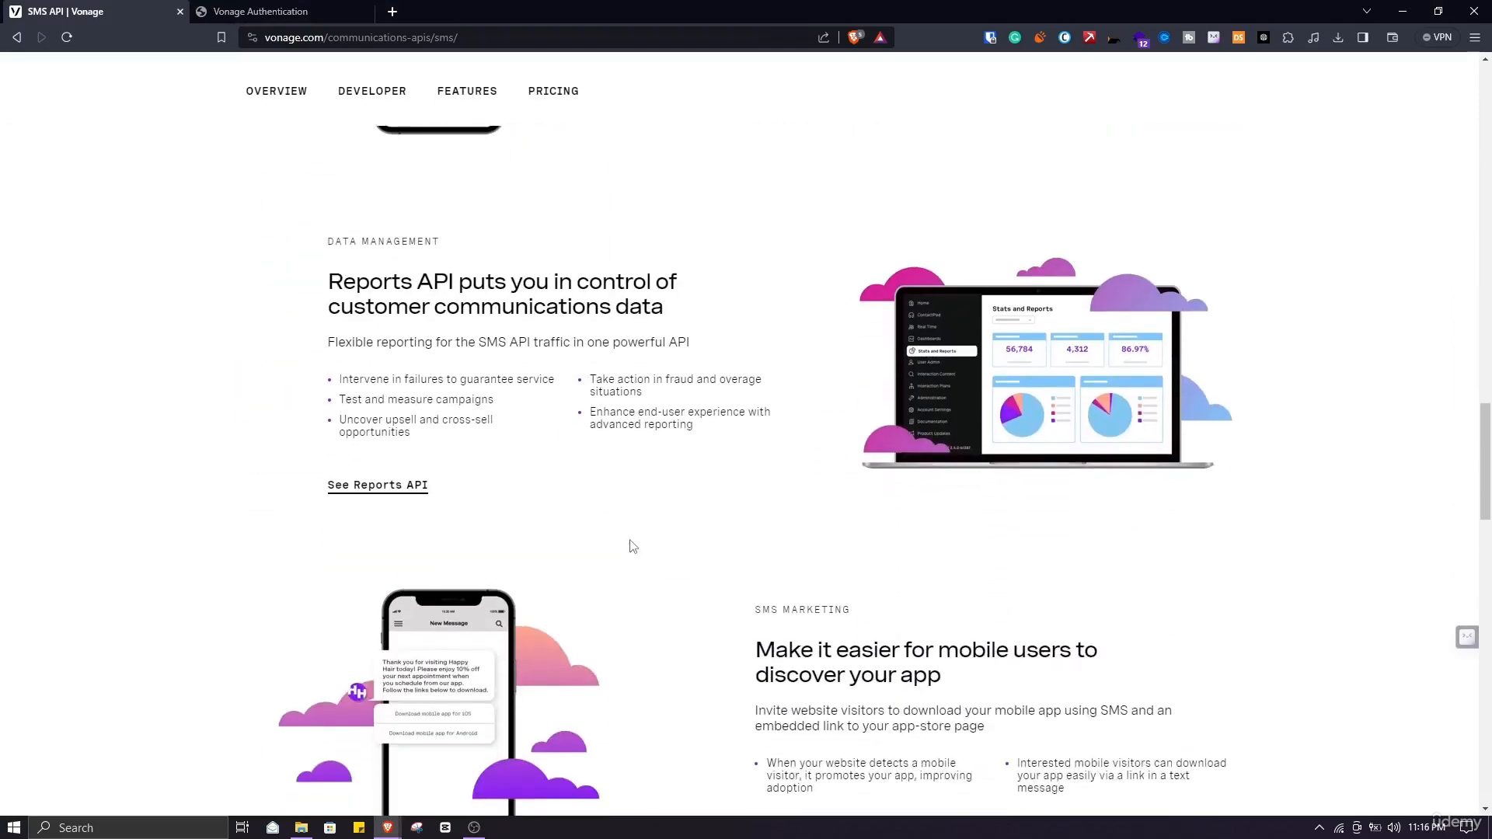
scroll("up", 3)
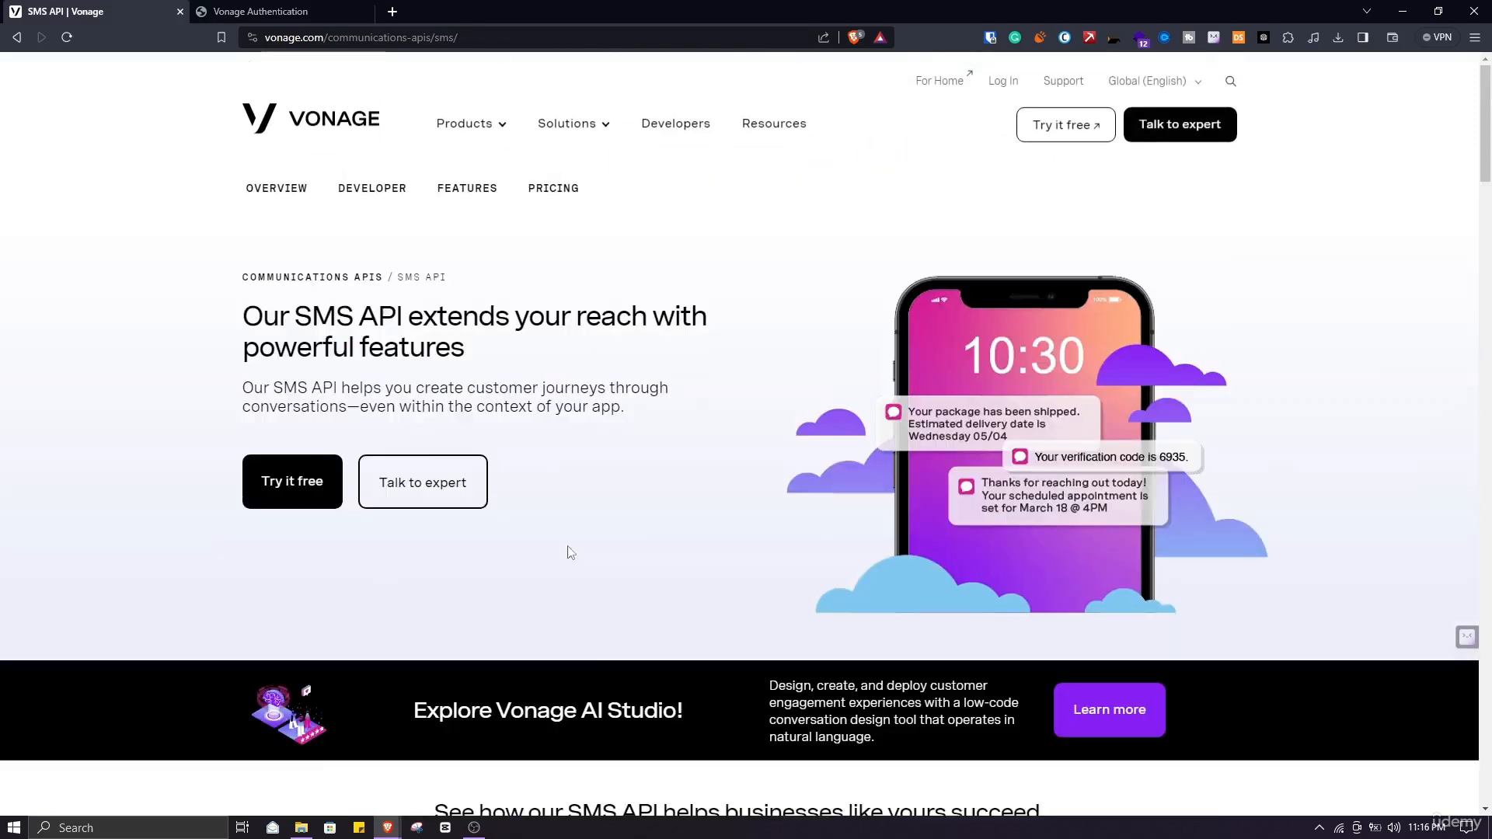
left_click(280, 11)
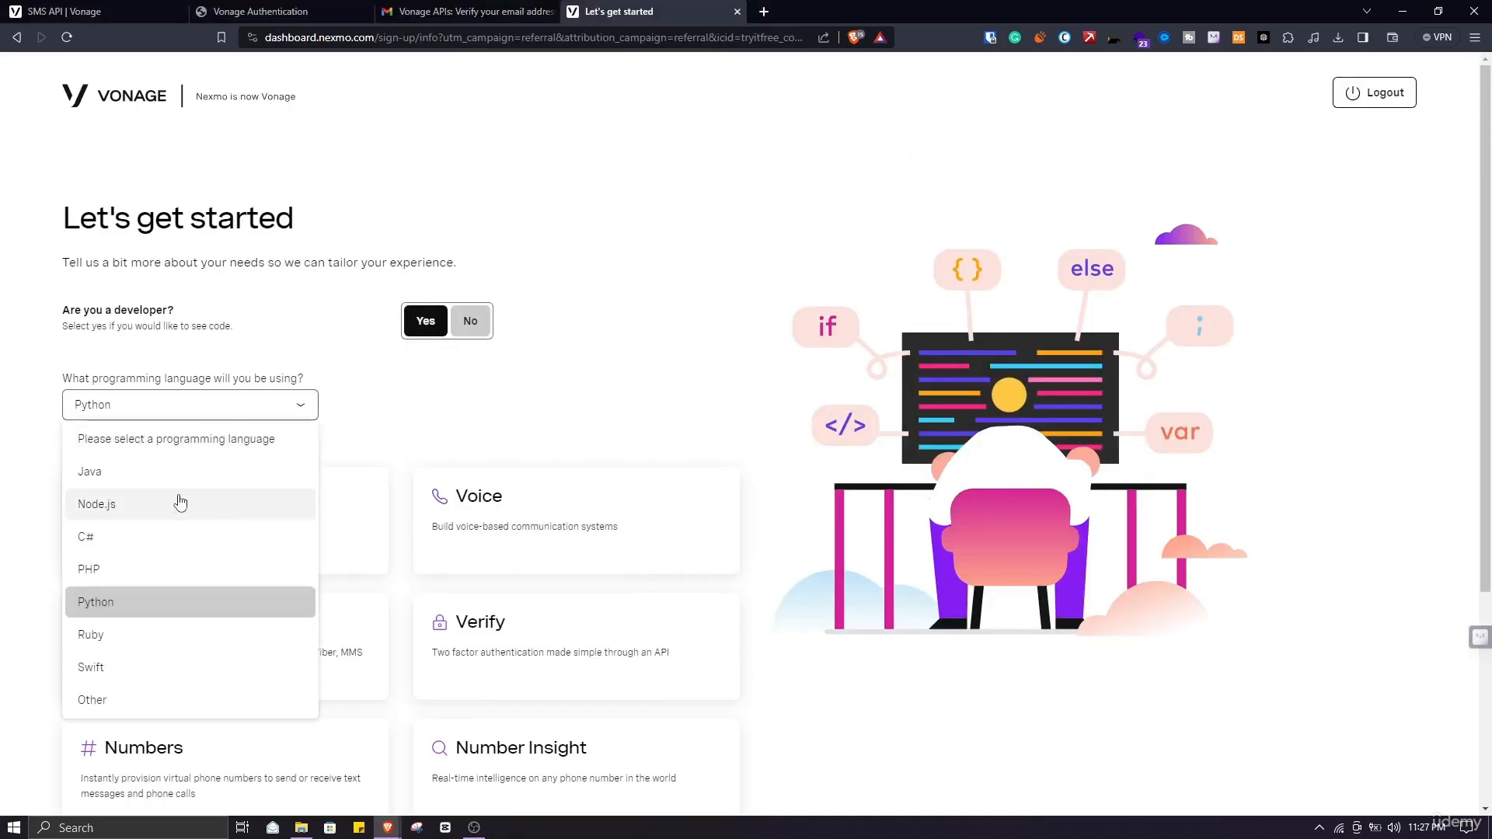
Choose Python as the language and SMS as the starting product
left_click(96, 601)
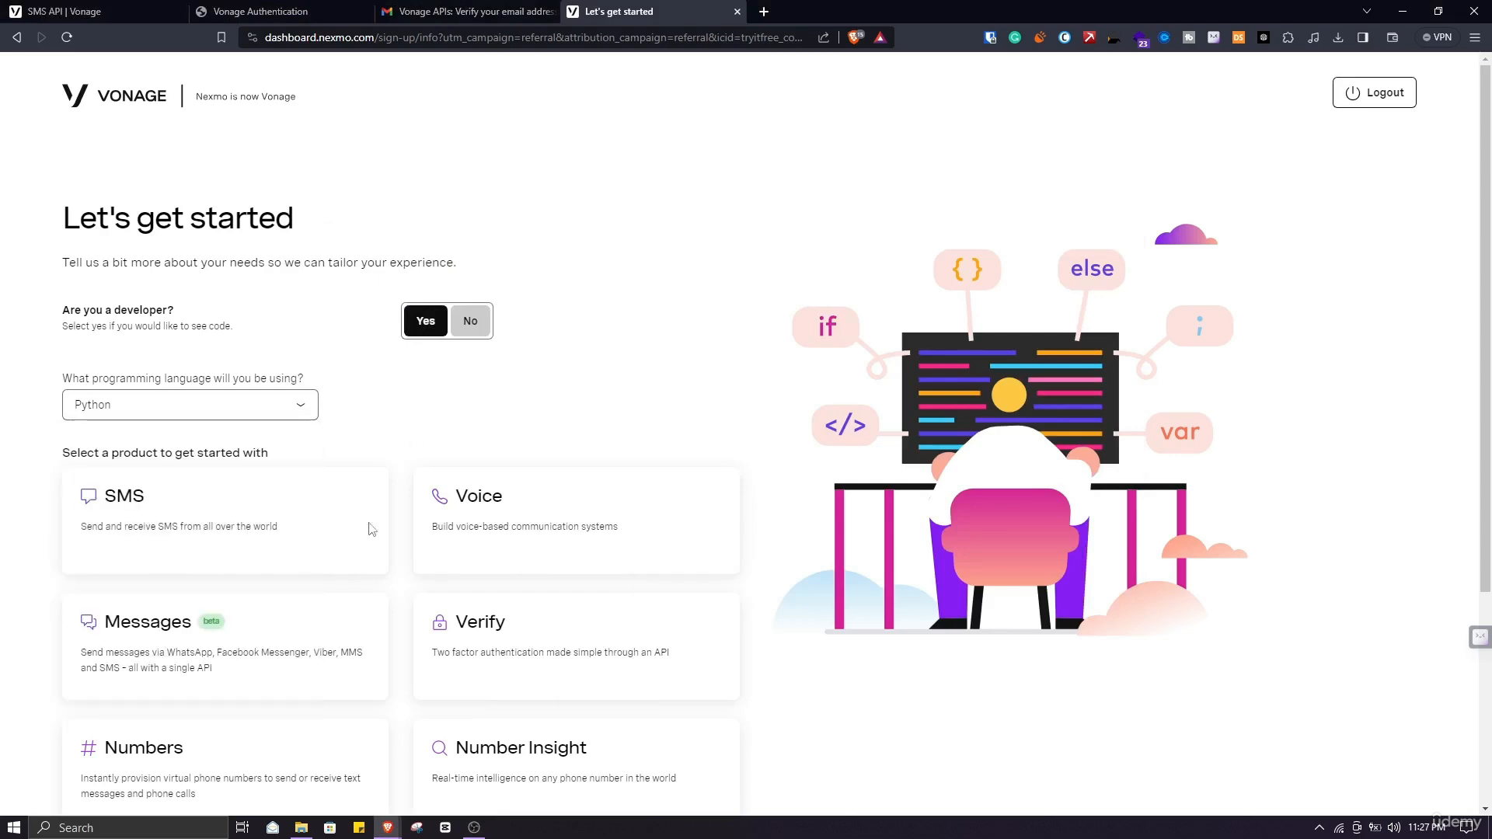
left_click(224, 521)
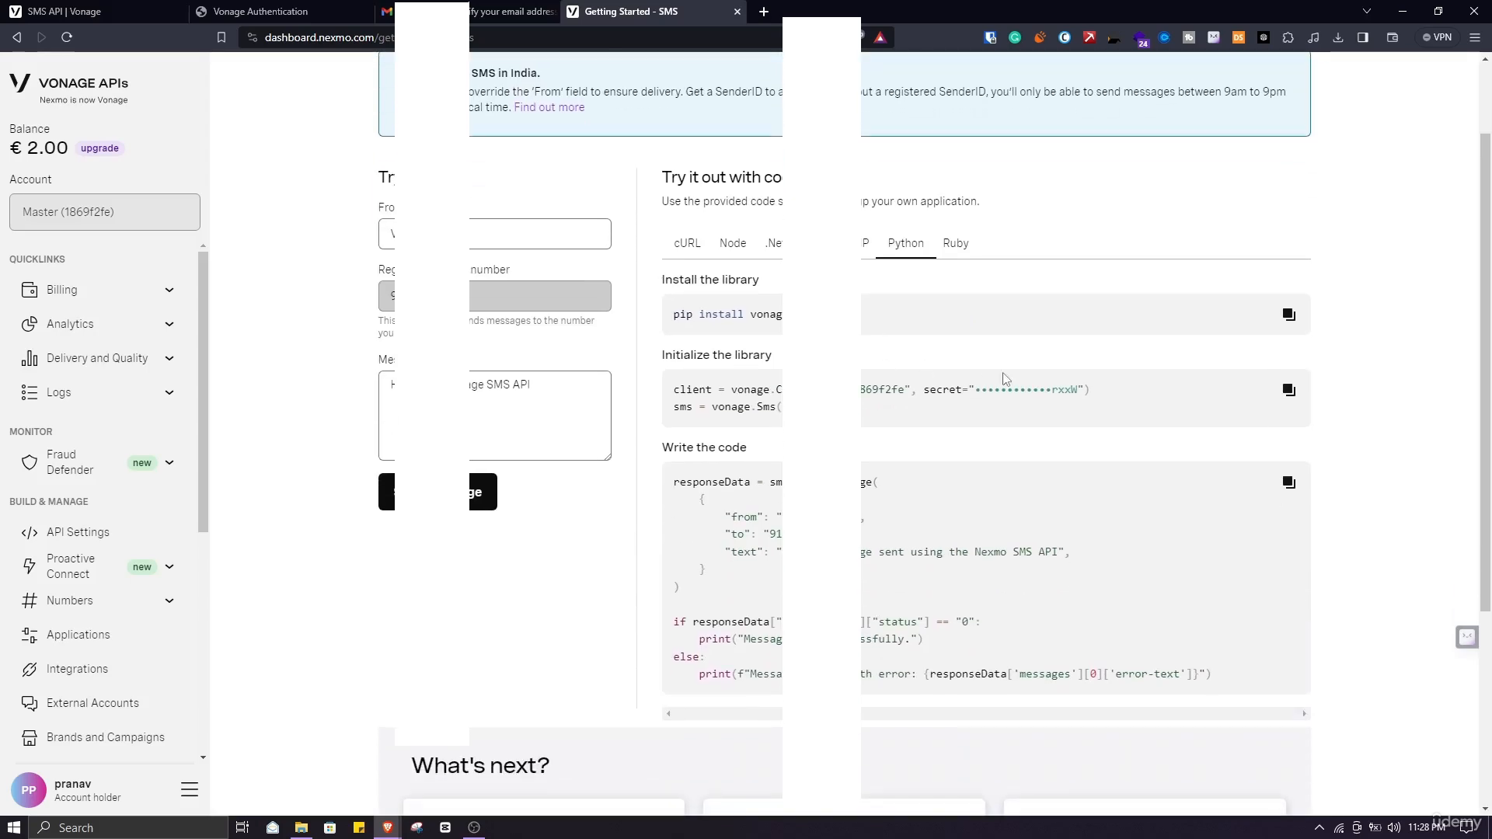
scroll("down", 3)
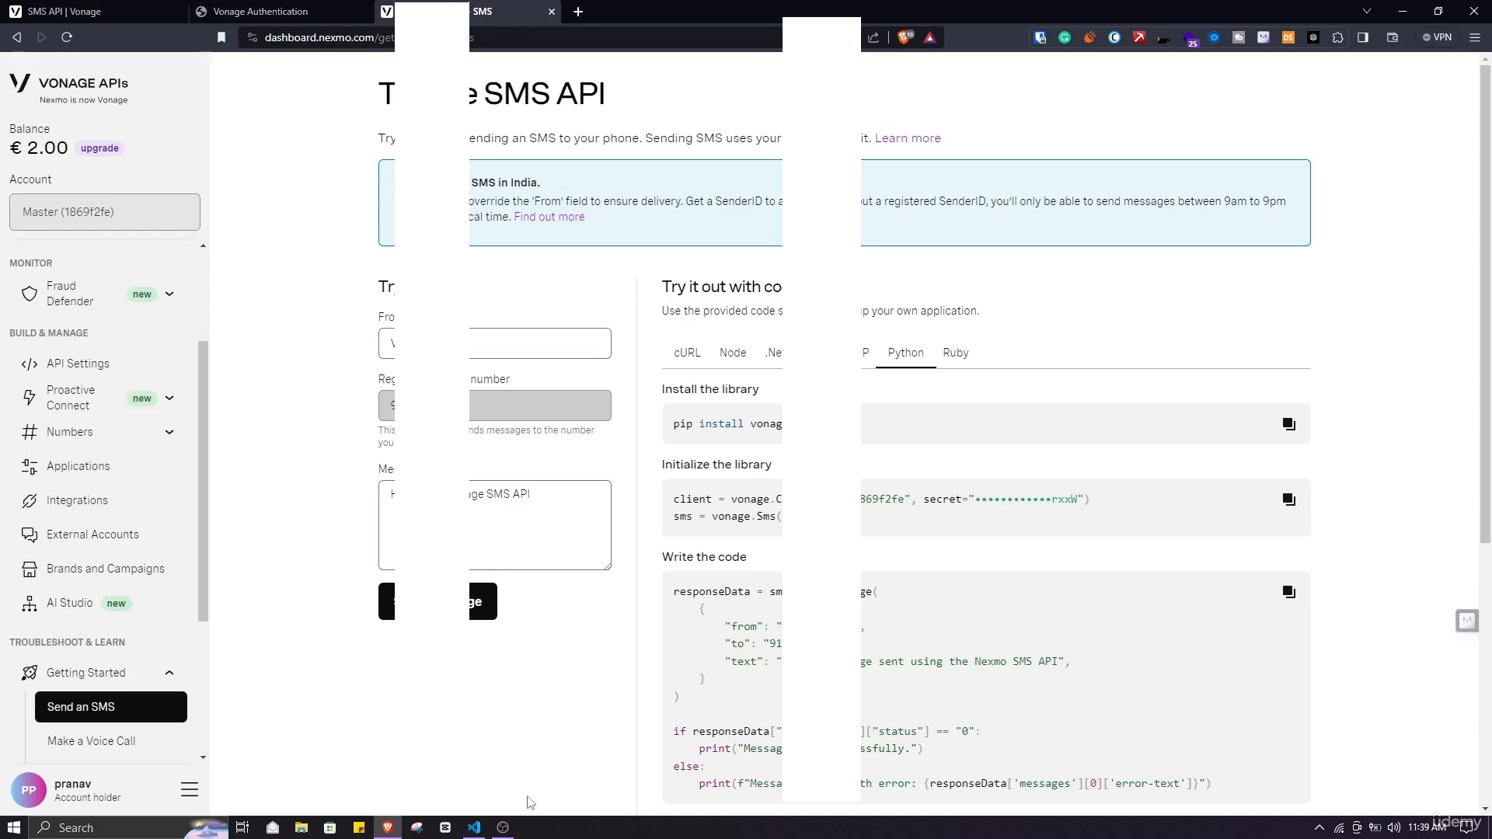
left_click(472, 827)
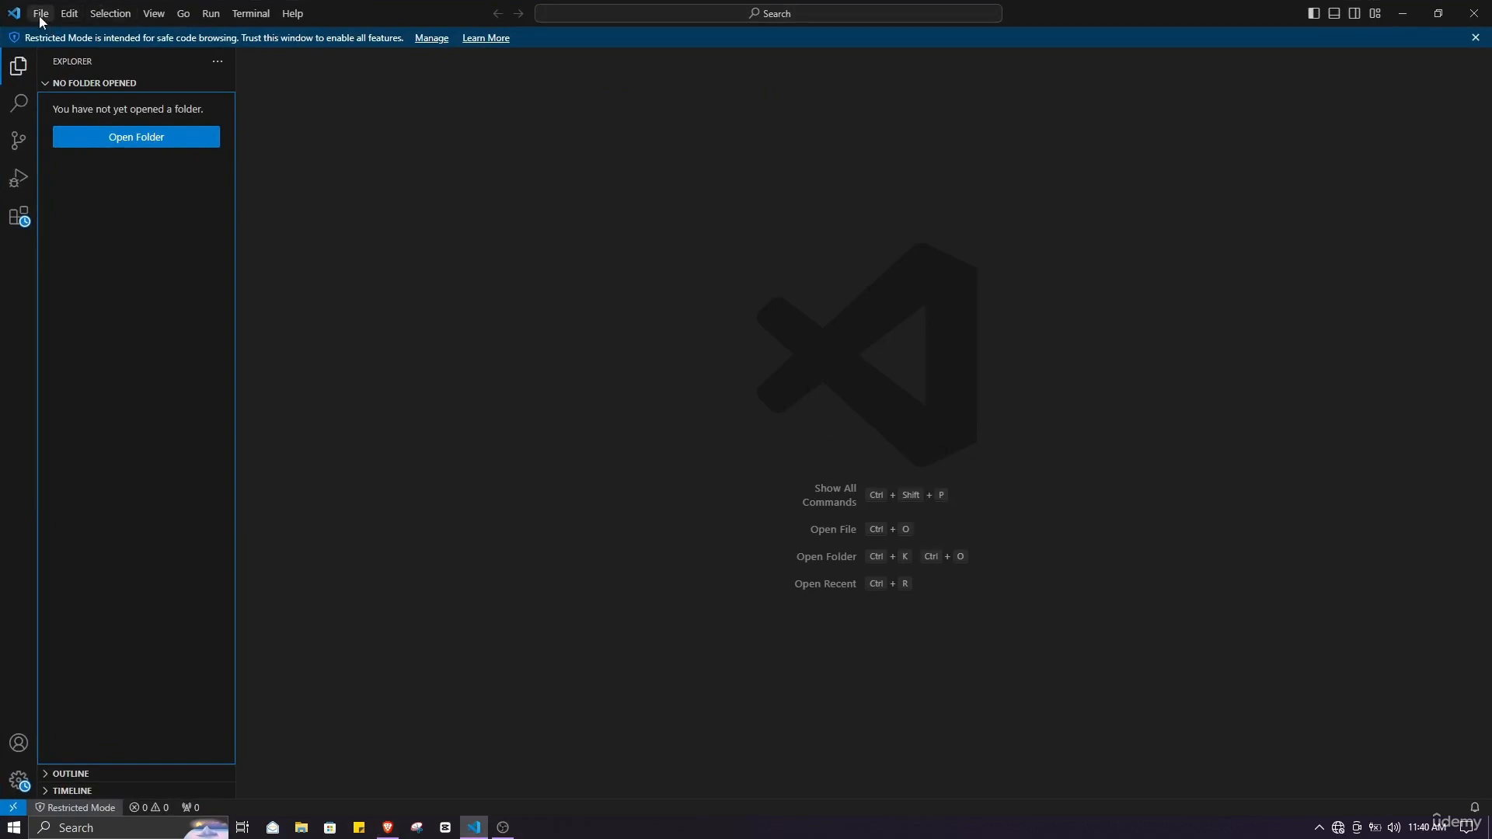
Create sendsmsv.py on the Desktop, keeping the existing sendsms.py
left_click(41, 12)
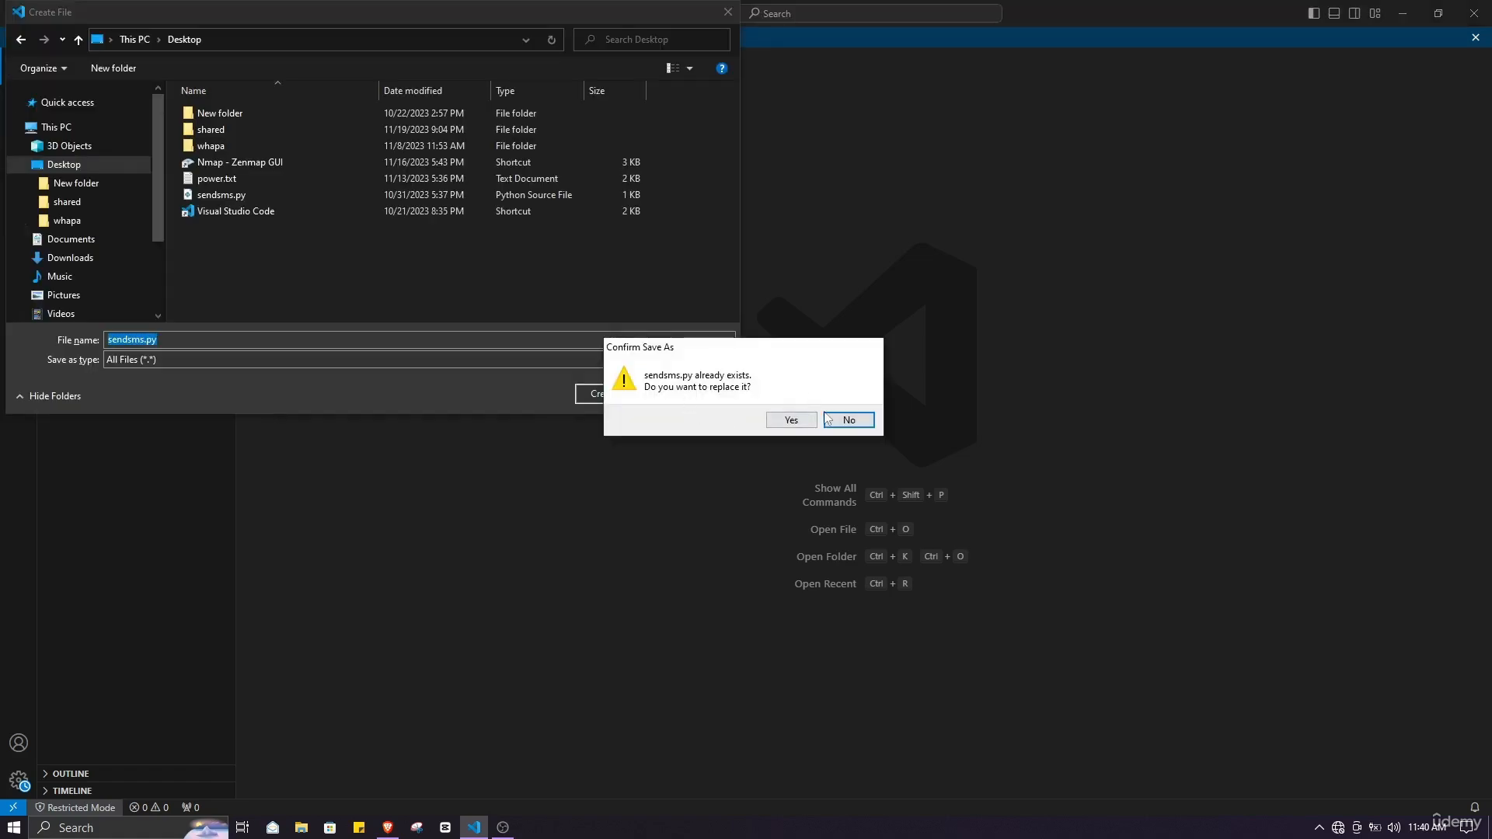
left_click(847, 420)
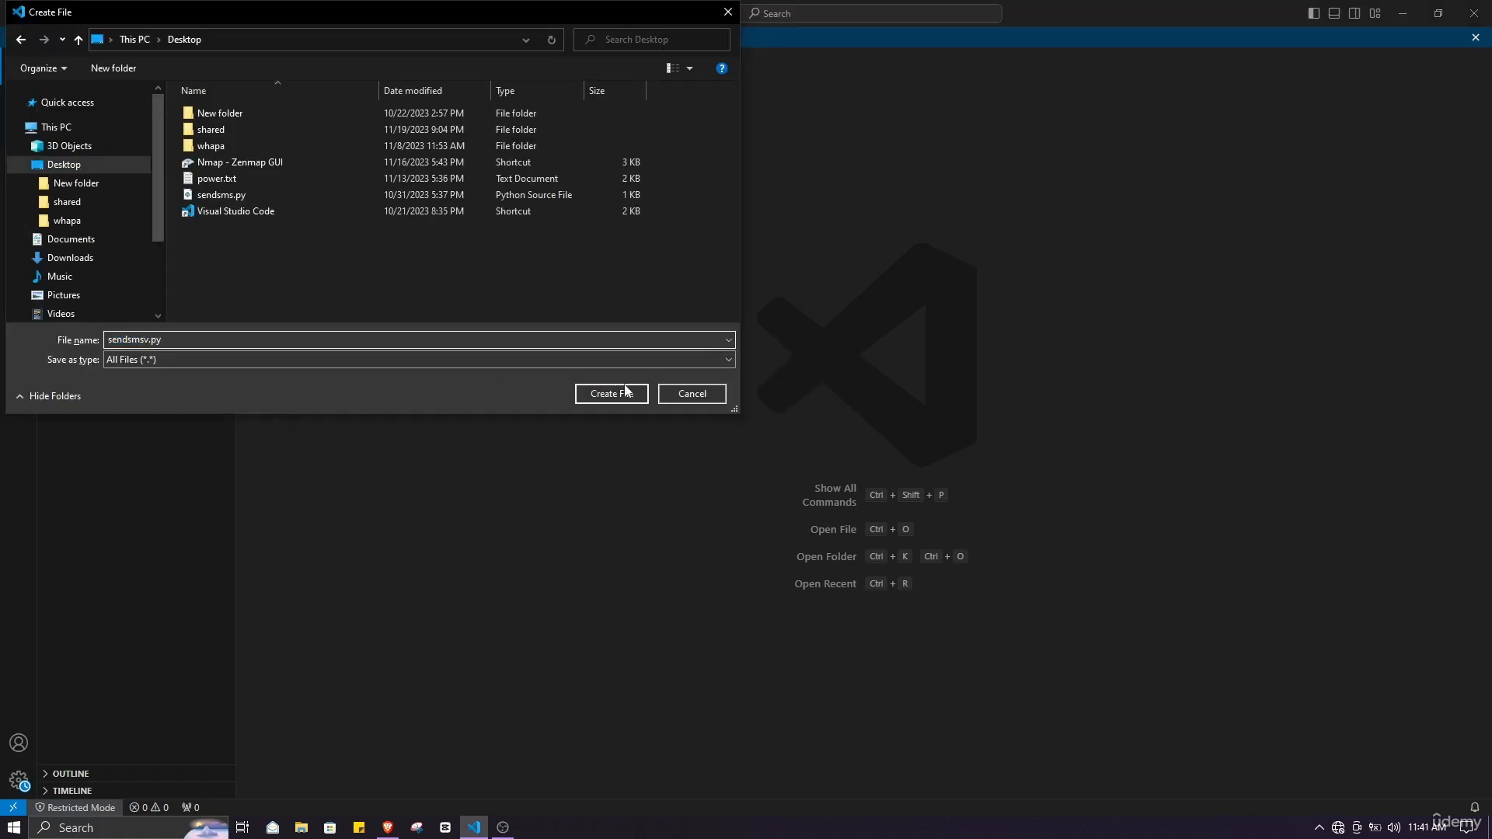
left_click(611, 394)
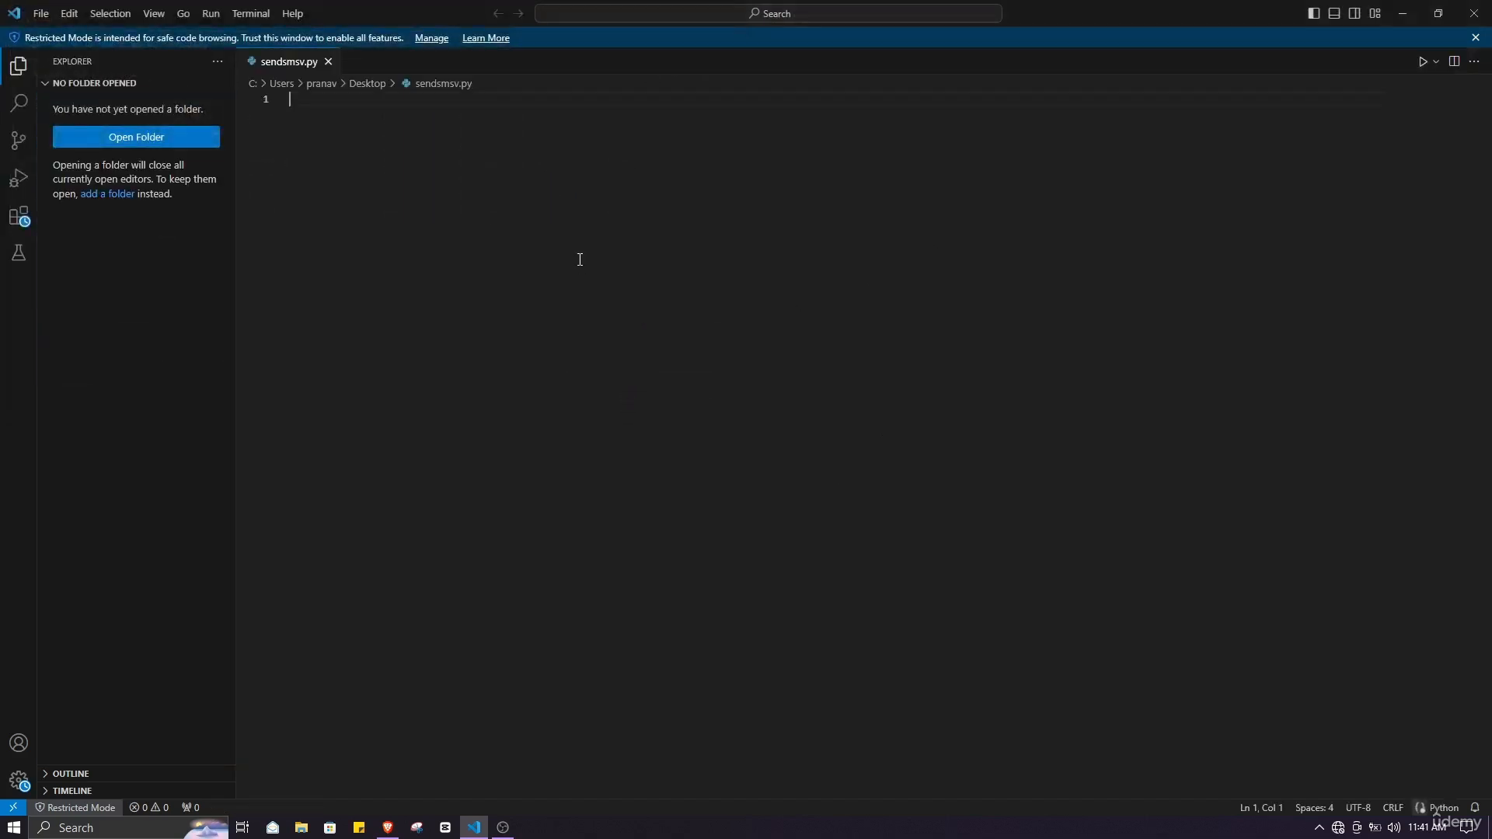
mouse_move(457, 414)
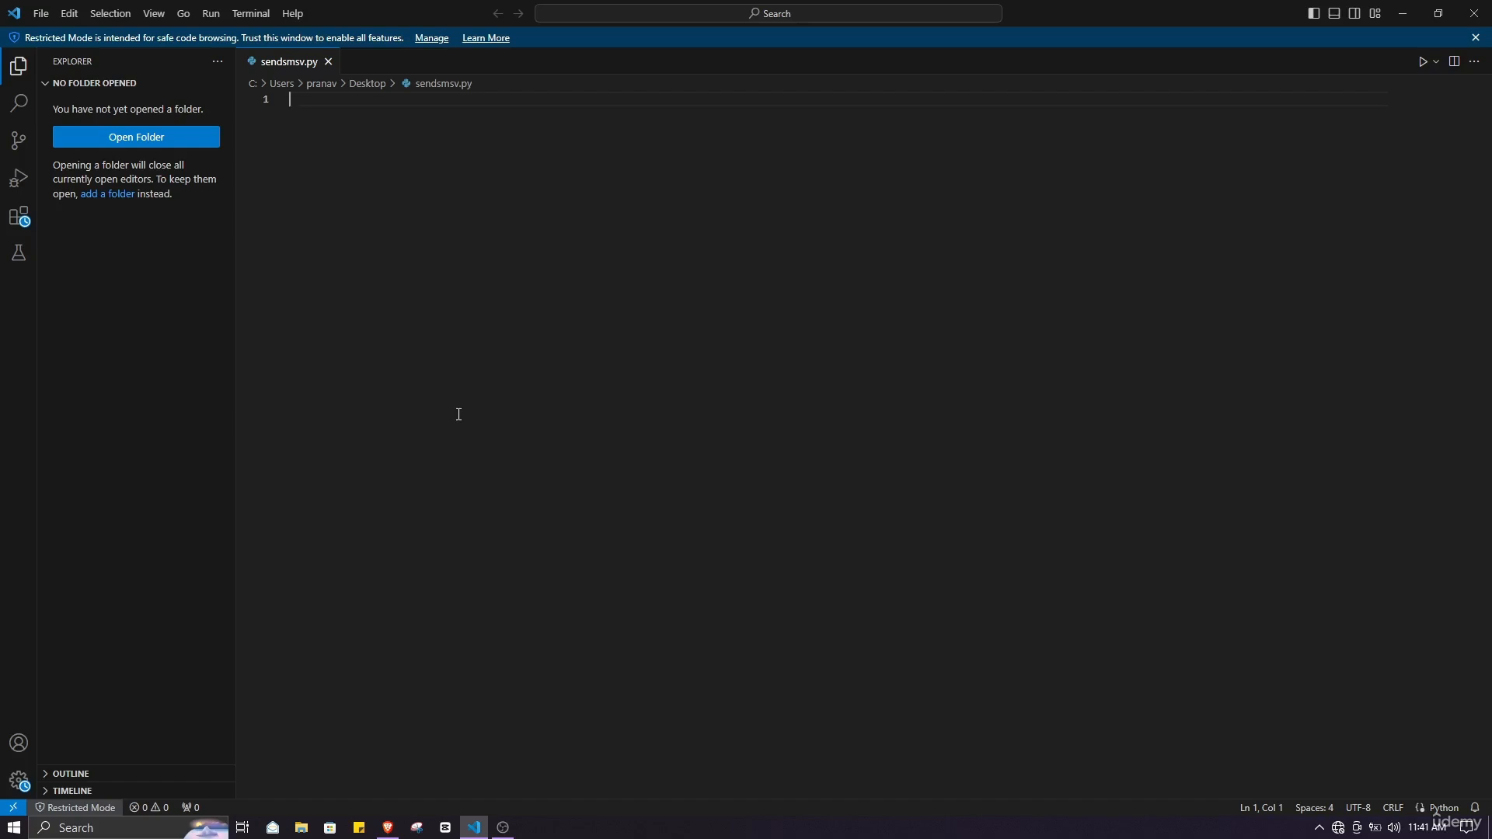
Open a new integrated terminal via the Terminal menu
left_click(251, 12)
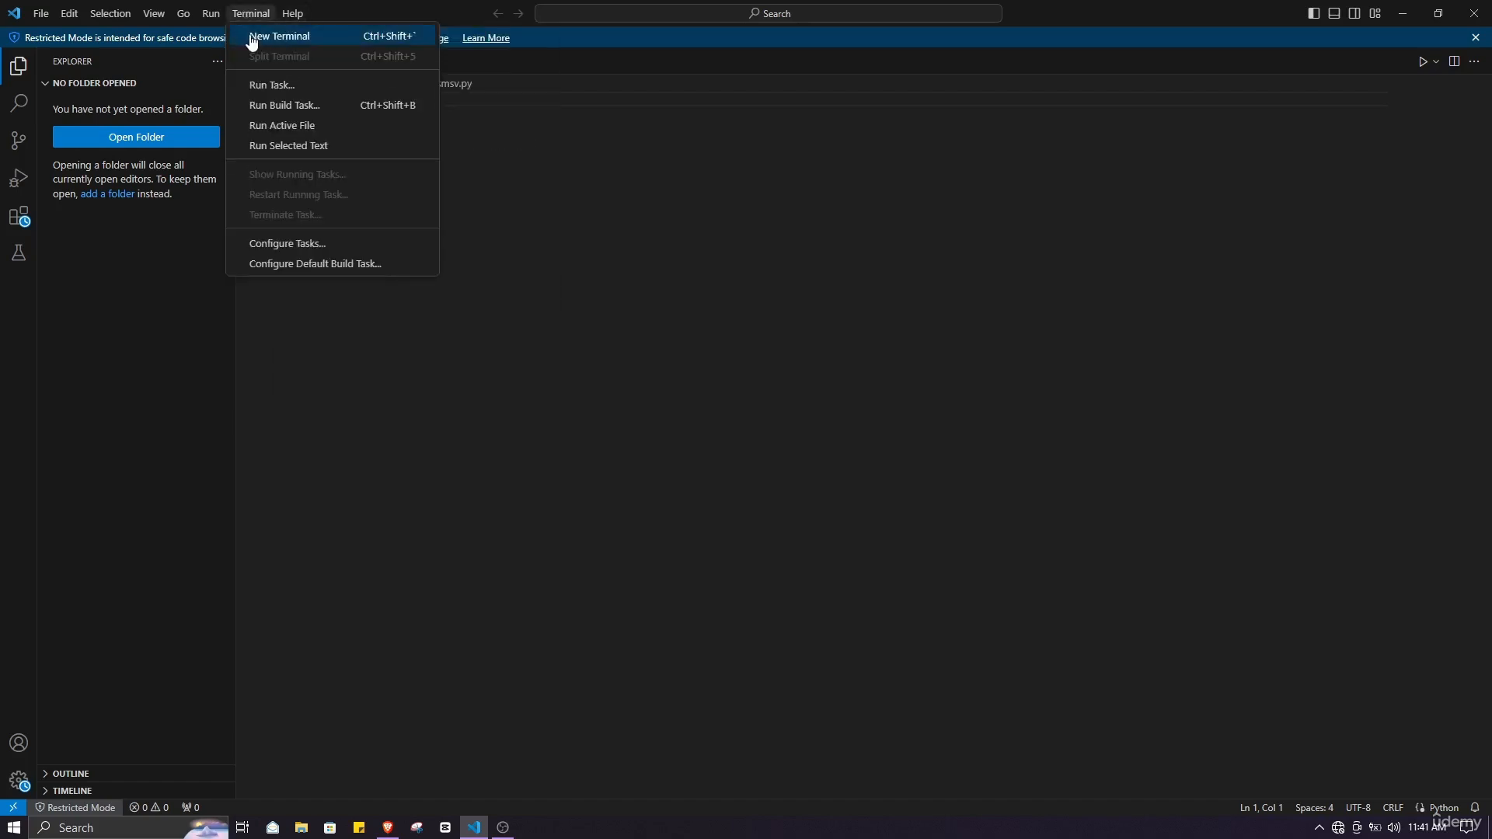
left_click(278, 36)
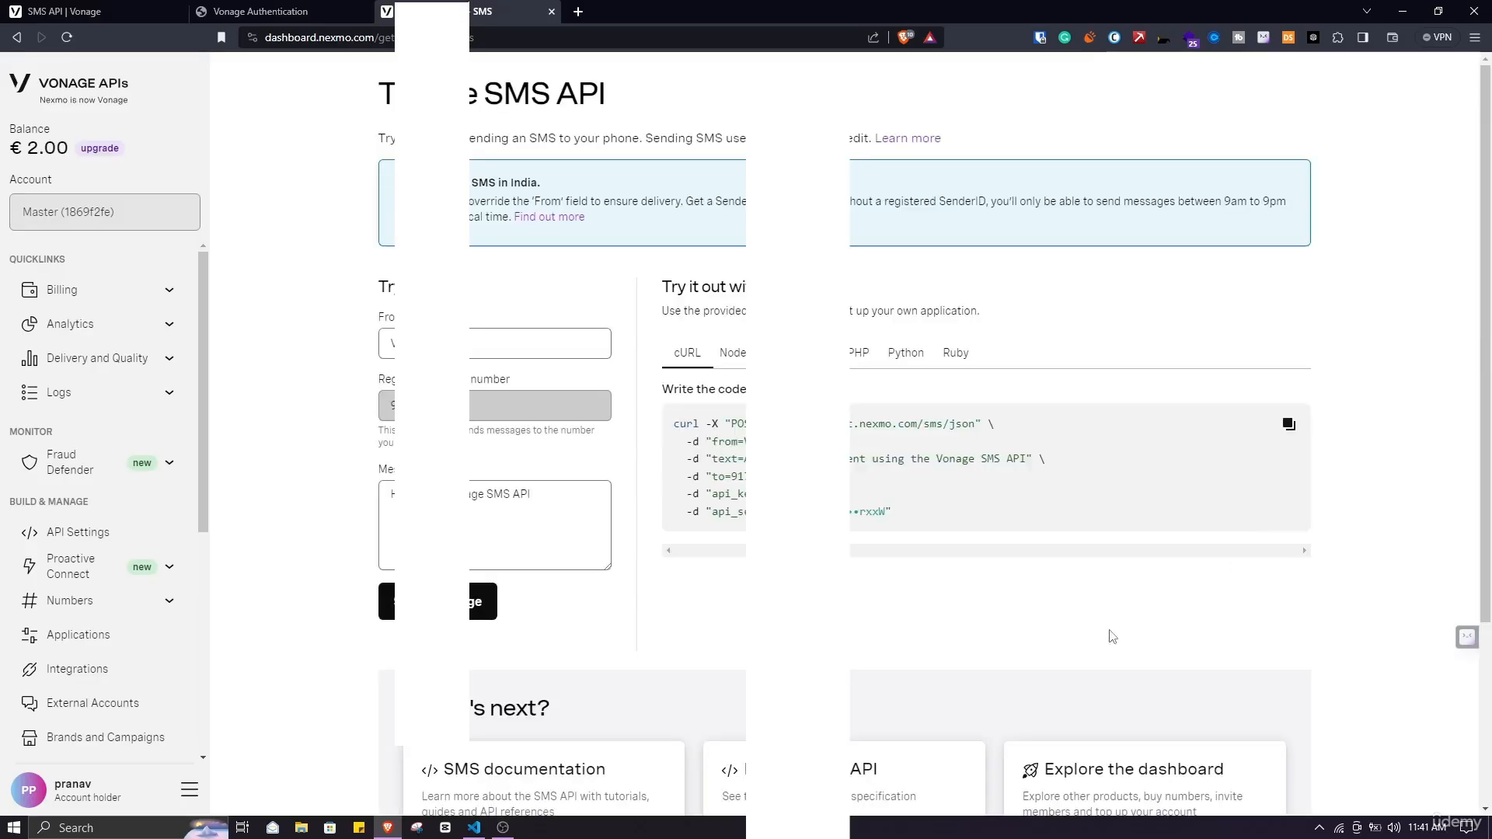
Switch the SMS sample to Python and copy its pip install command and sending code
left_click(905, 353)
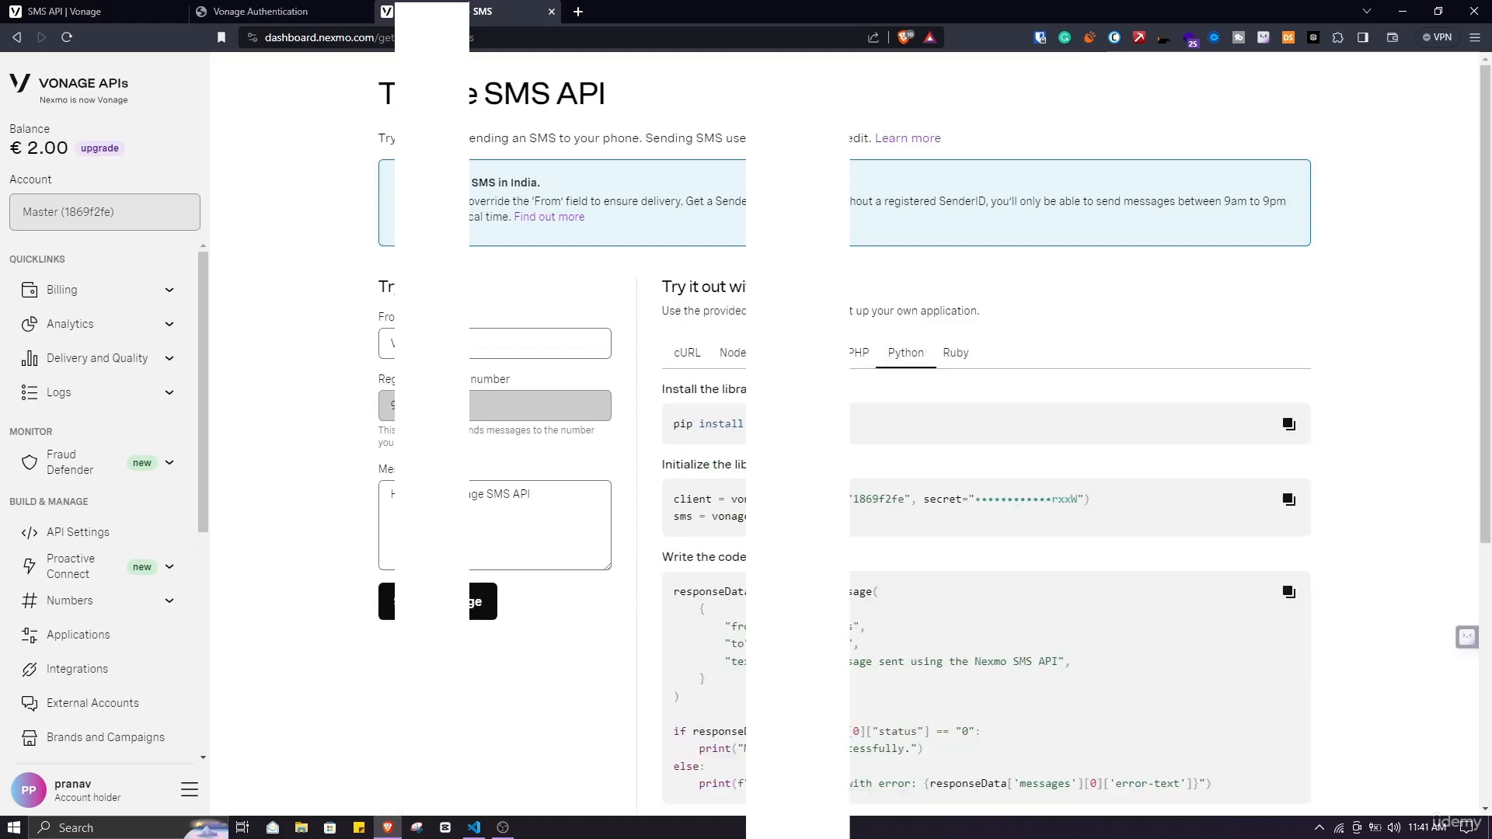
scroll("down", 3)
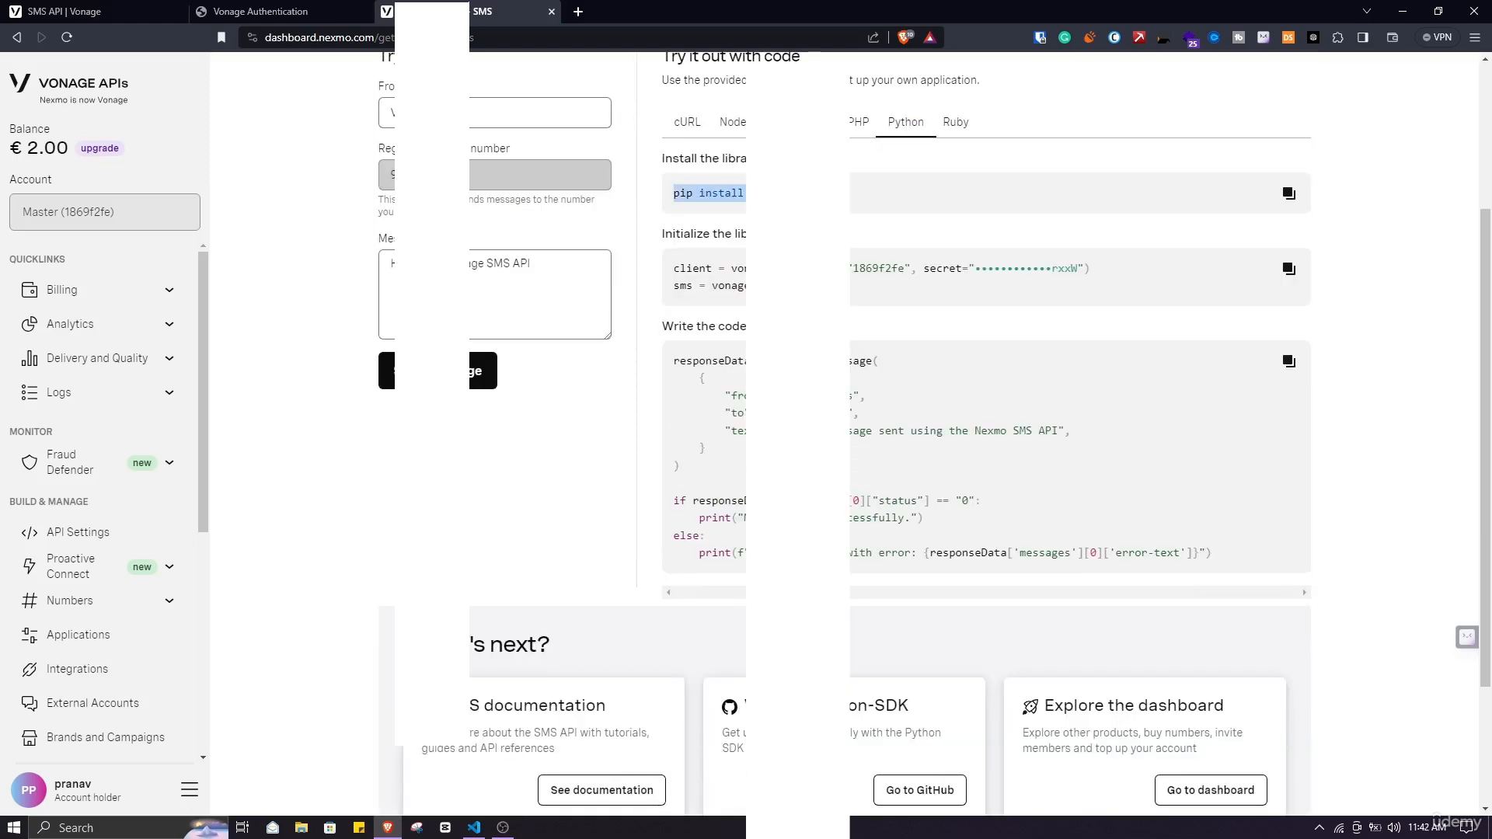
left_click(473, 827)
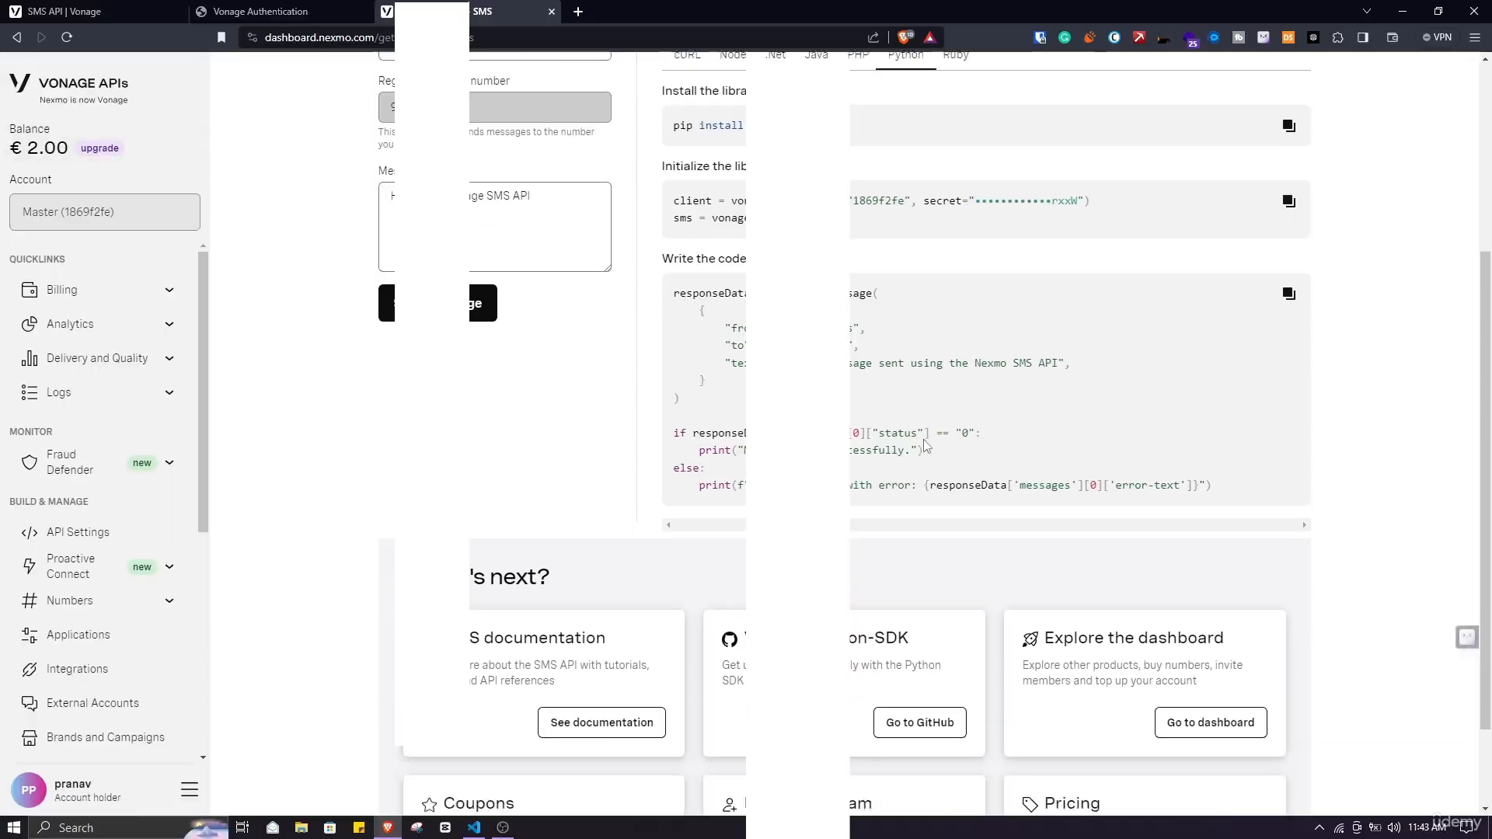
scroll("down", 3)
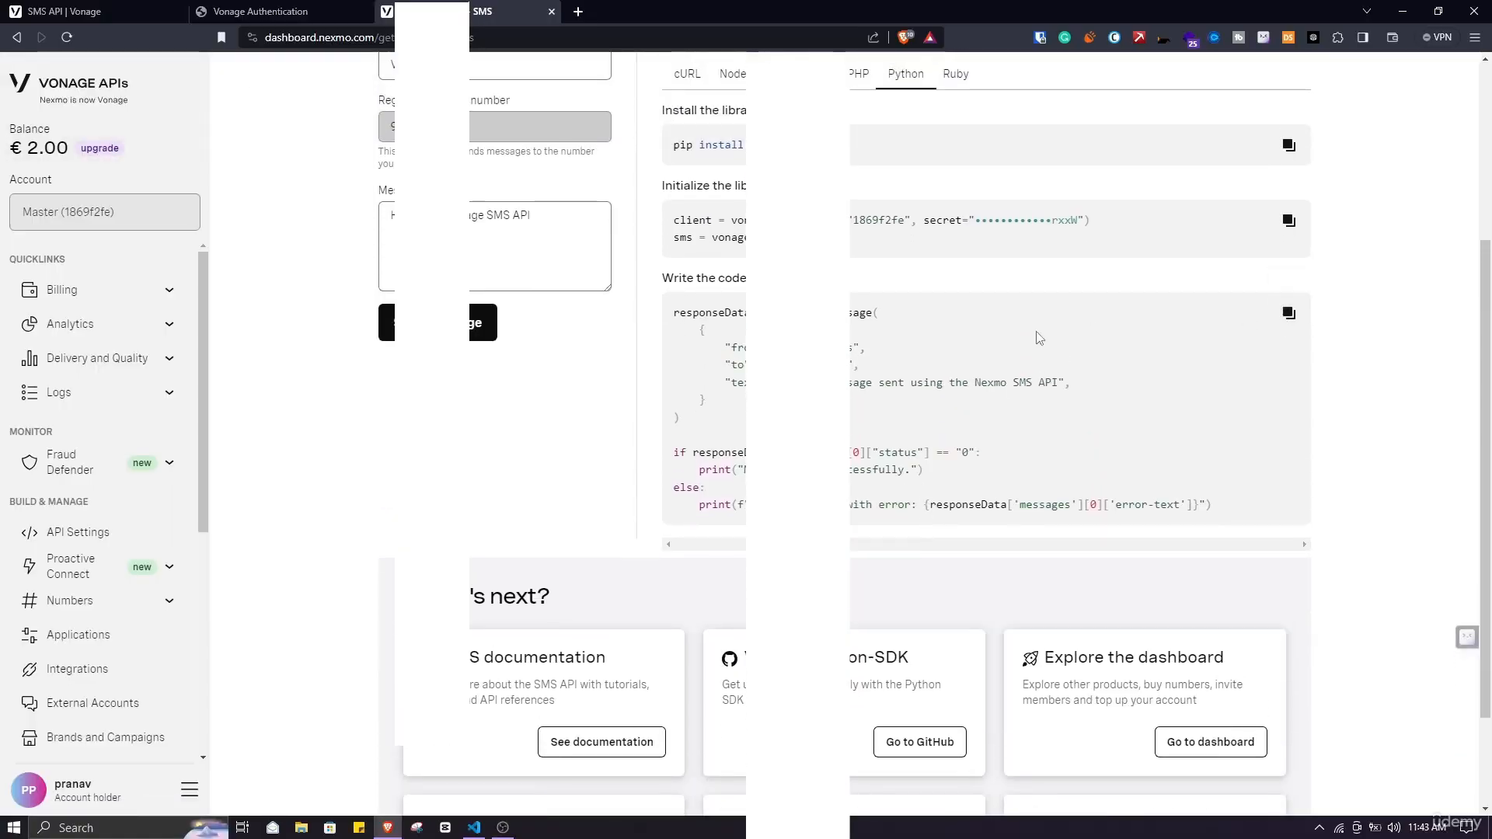
left_click(473, 827)
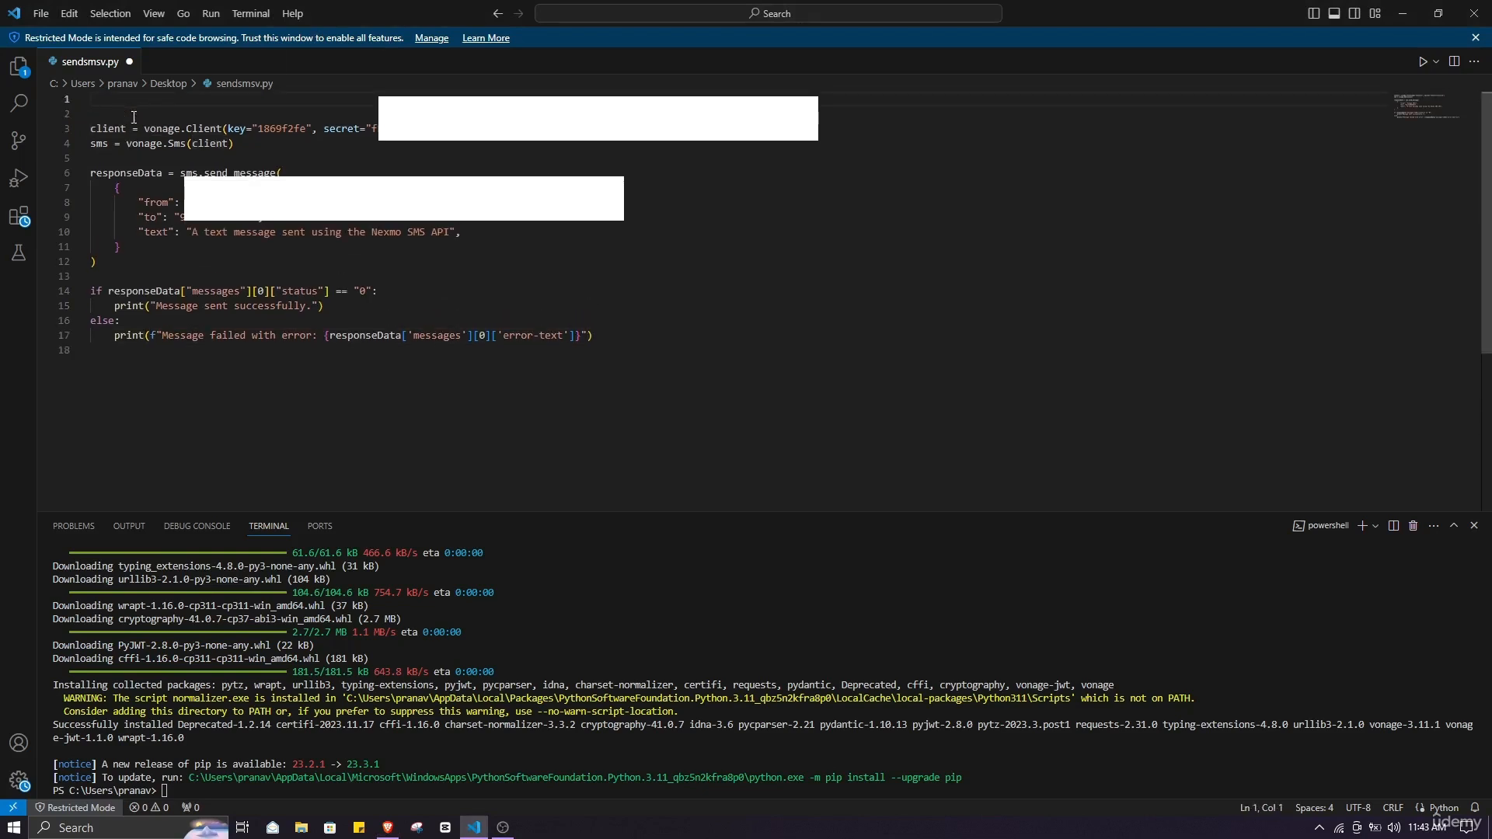
Add the import vonage line at the top of sendsmsv.py
type("import vonage")
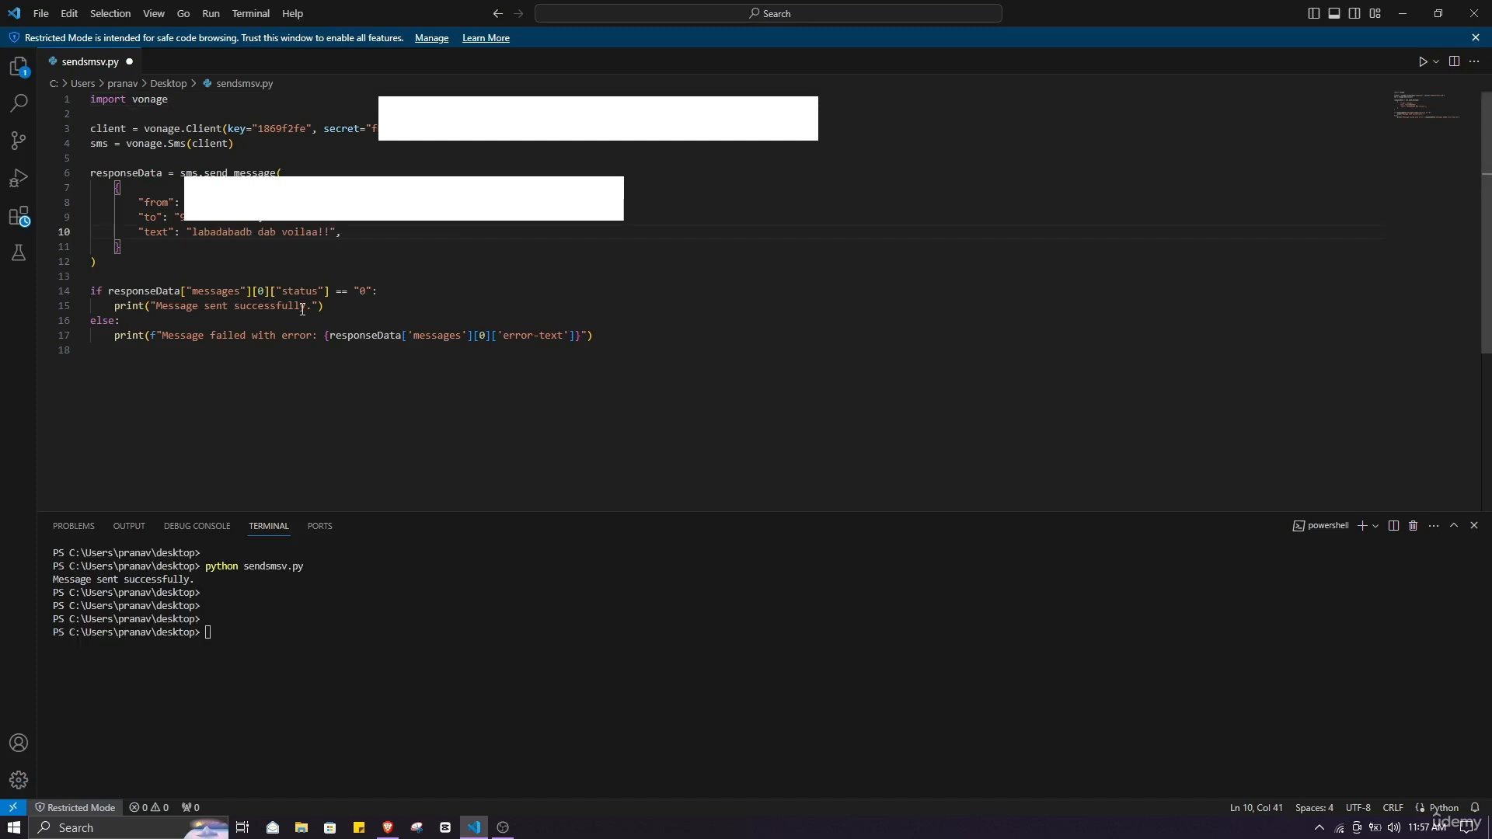
mouse_move(269, 663)
type("python sendsmsv.py")
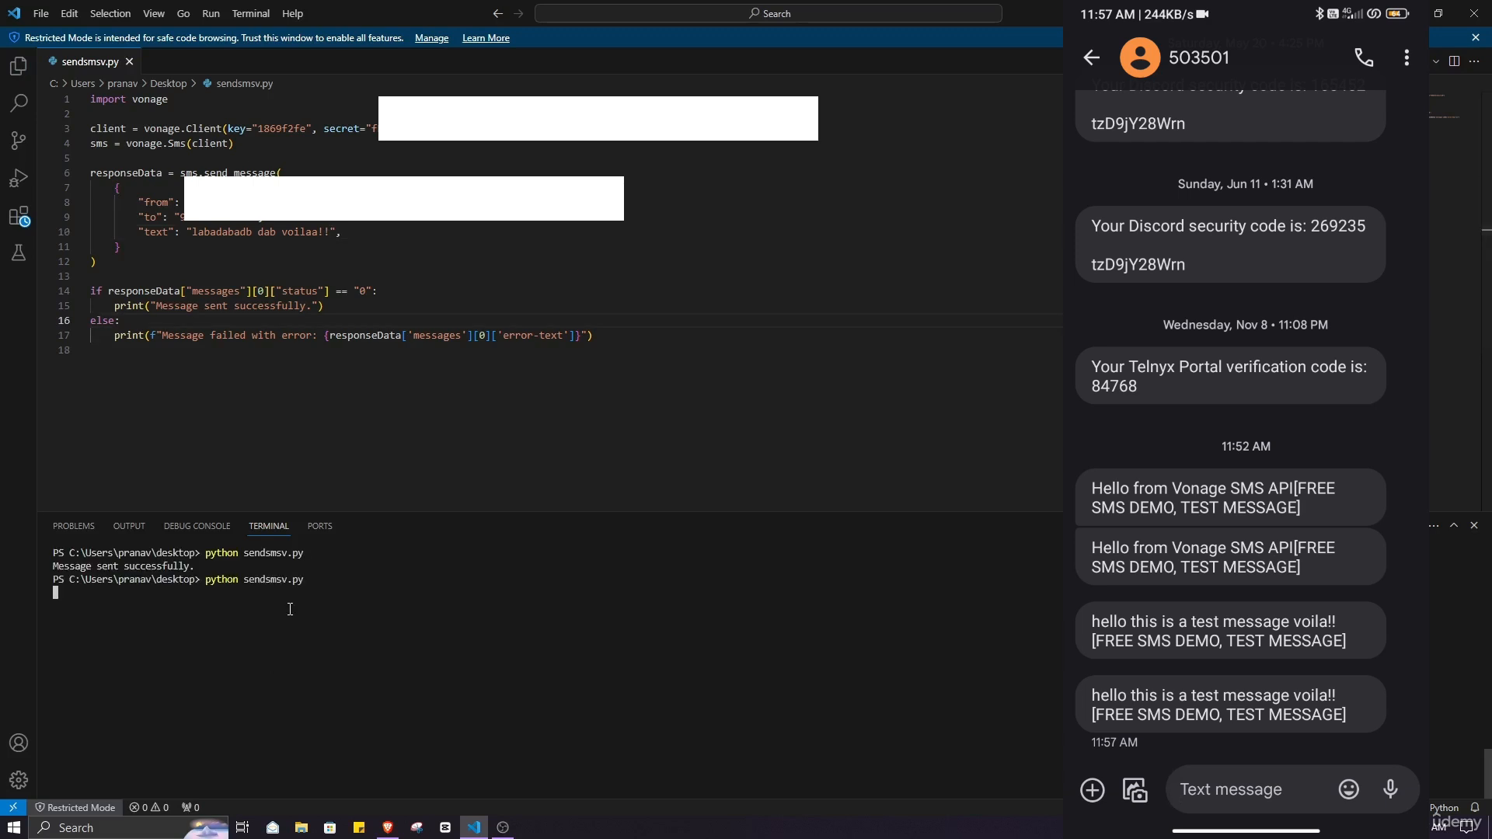
Run python sendsmsv.py so the 'labadabadb dab voilaa!!' SMS is sent
key("Return")
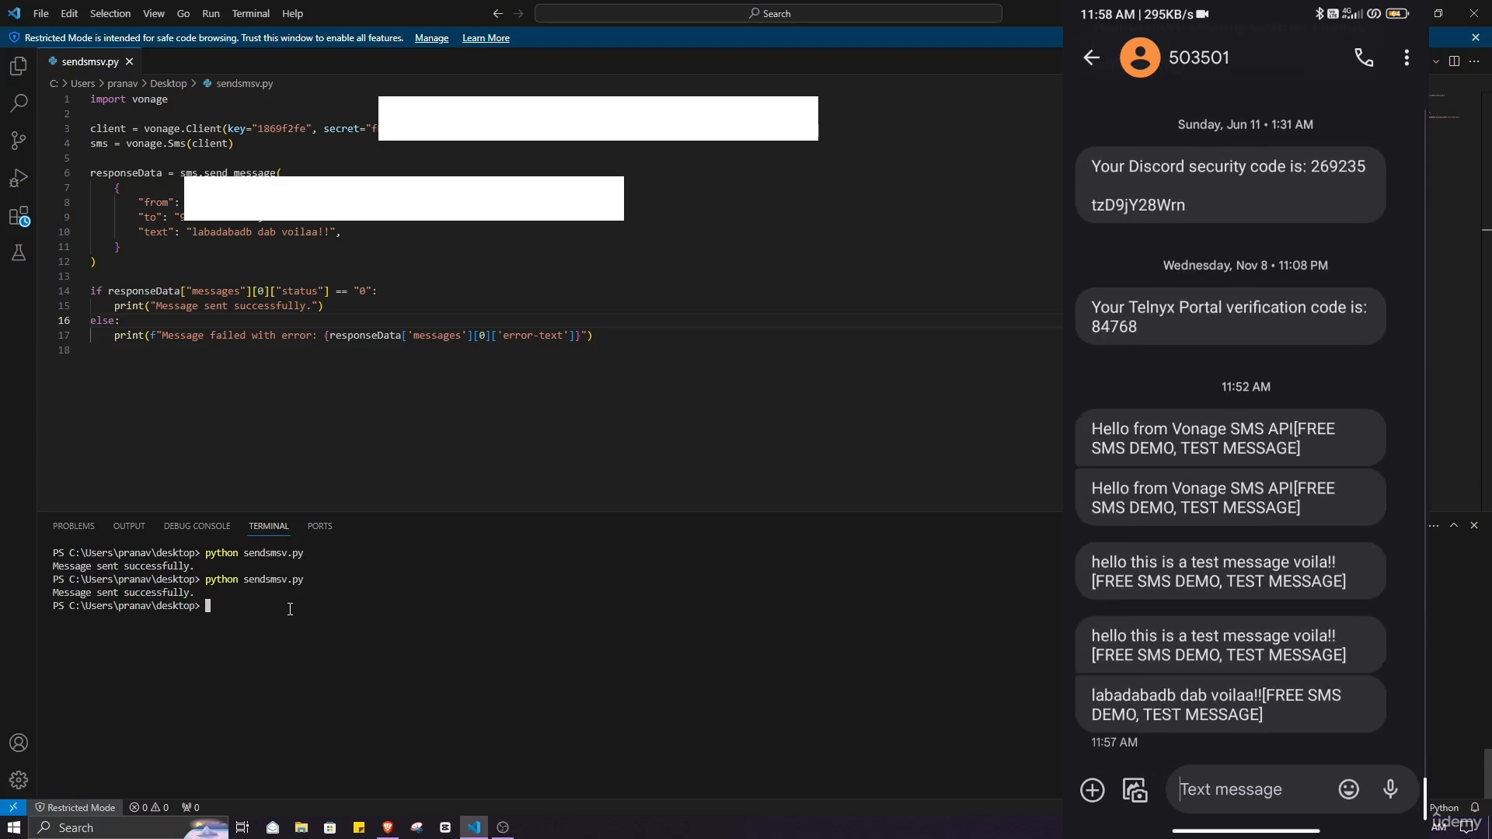
left_click(1175, 58)
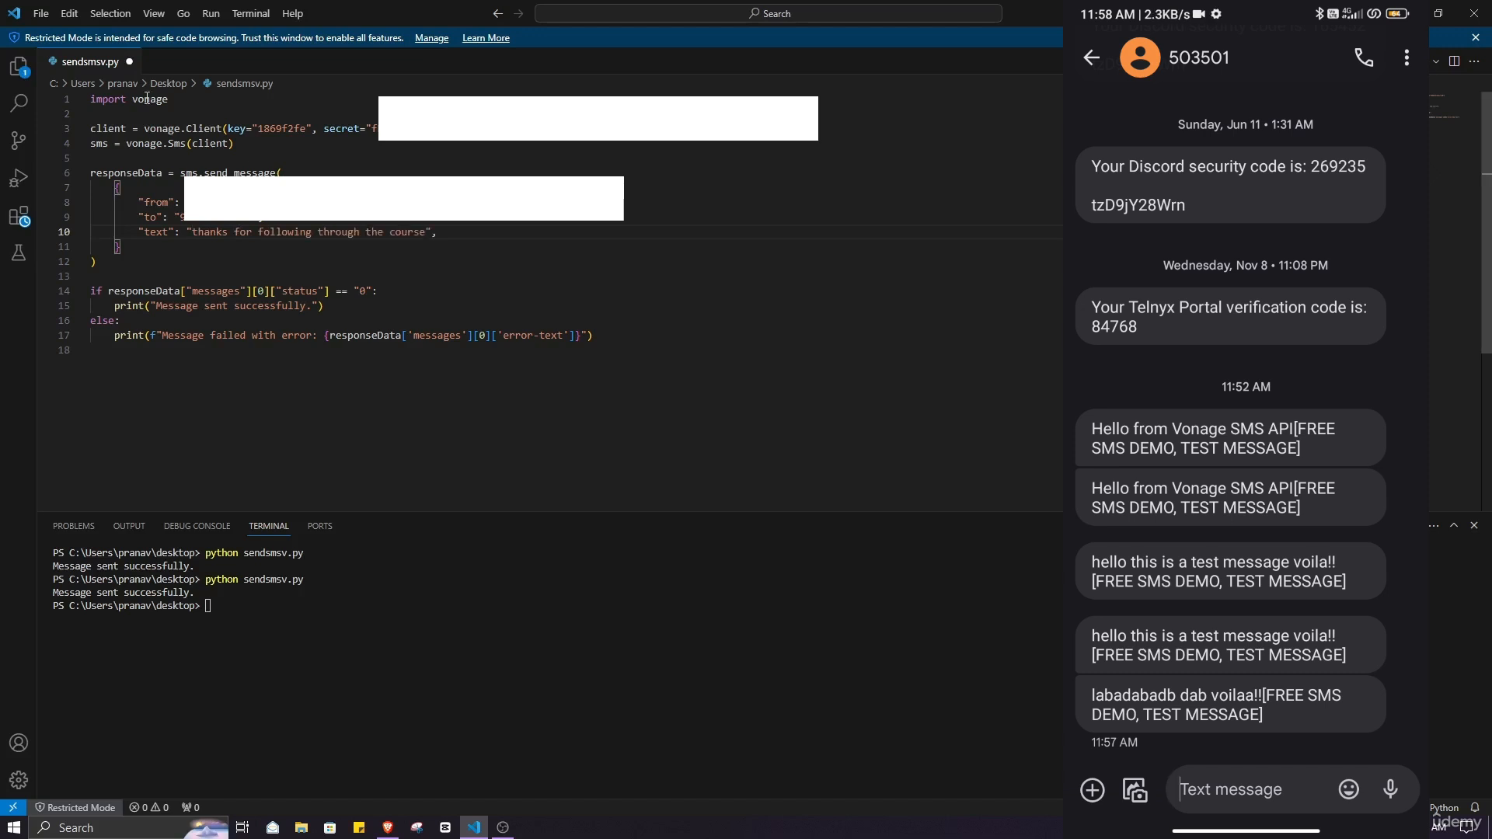
Save sendsmsv.py with the 'thanks for following through the course' text
left_click(41, 14)
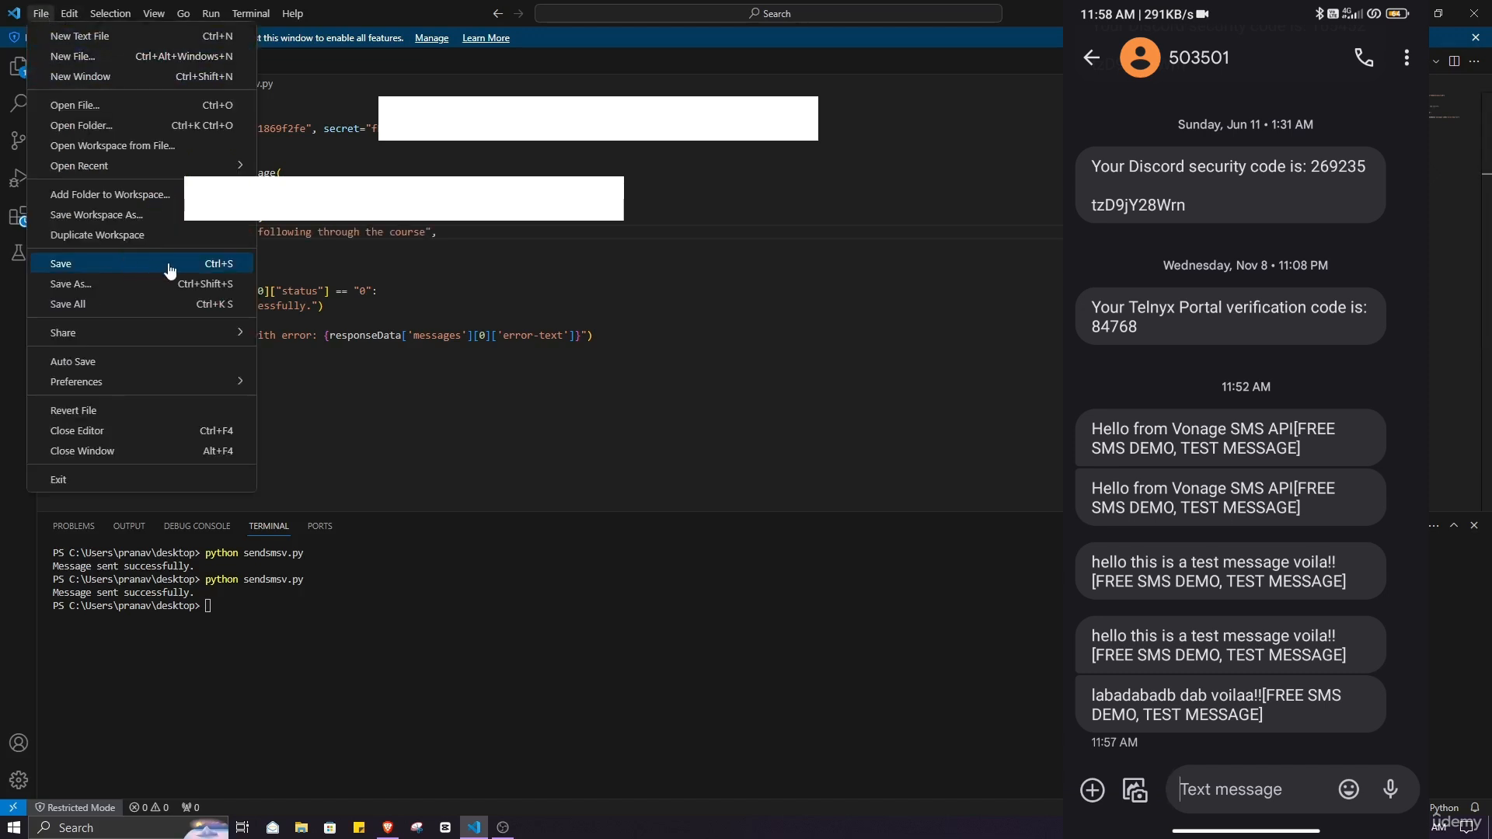
left_click(61, 264)
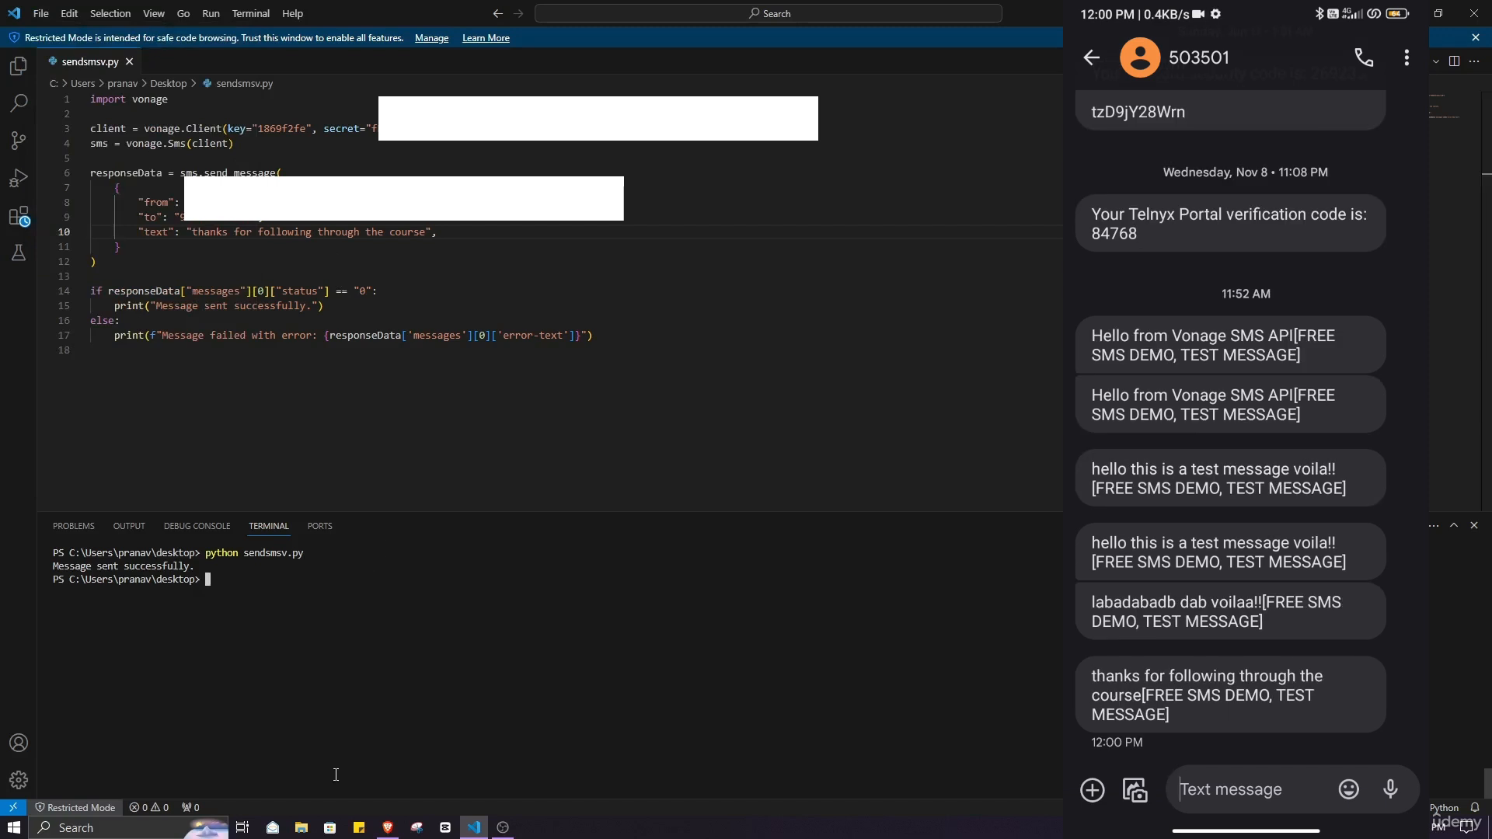
type("h")
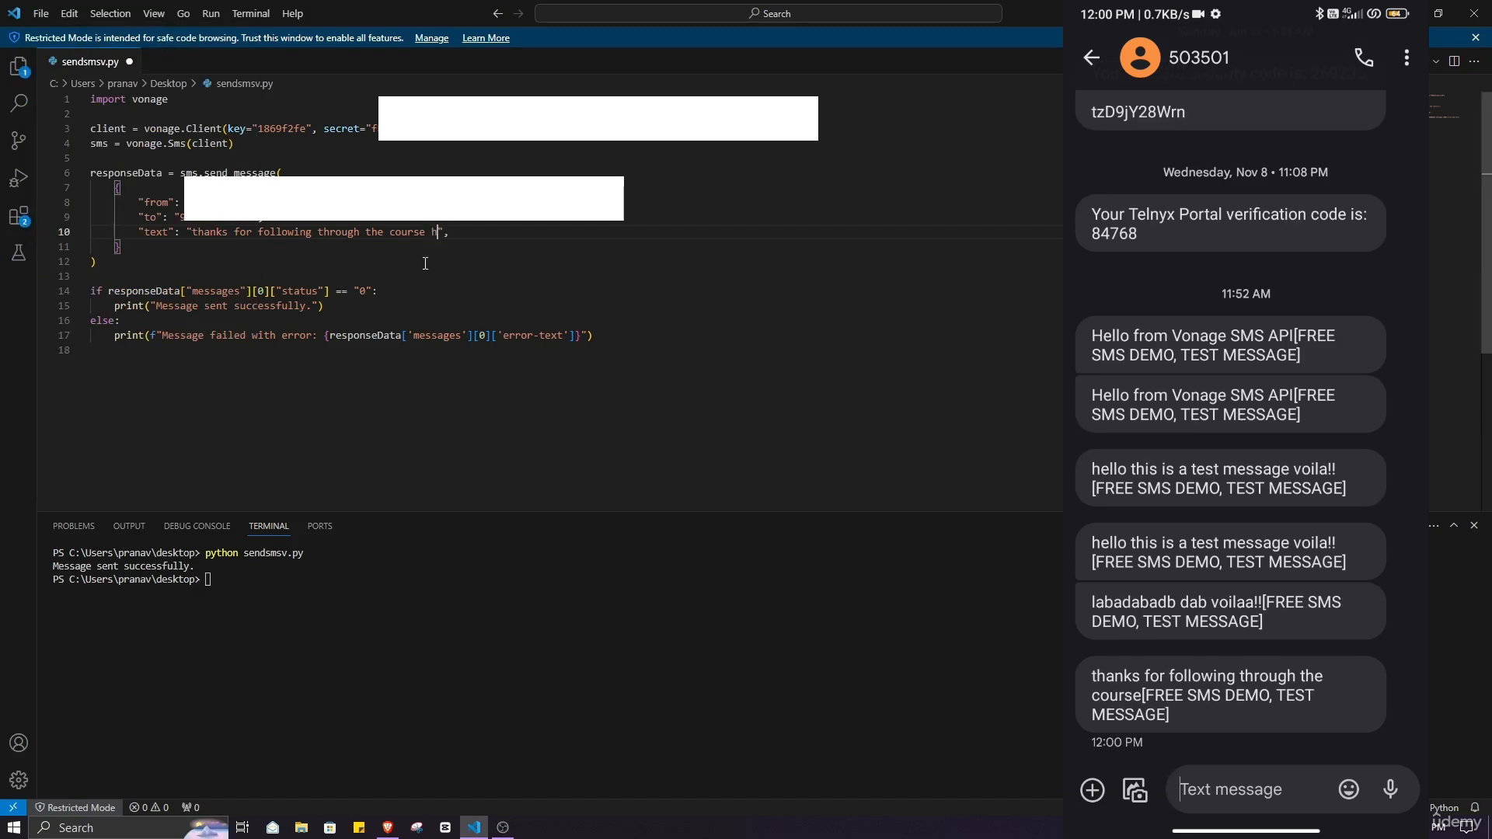
type("ttps:")
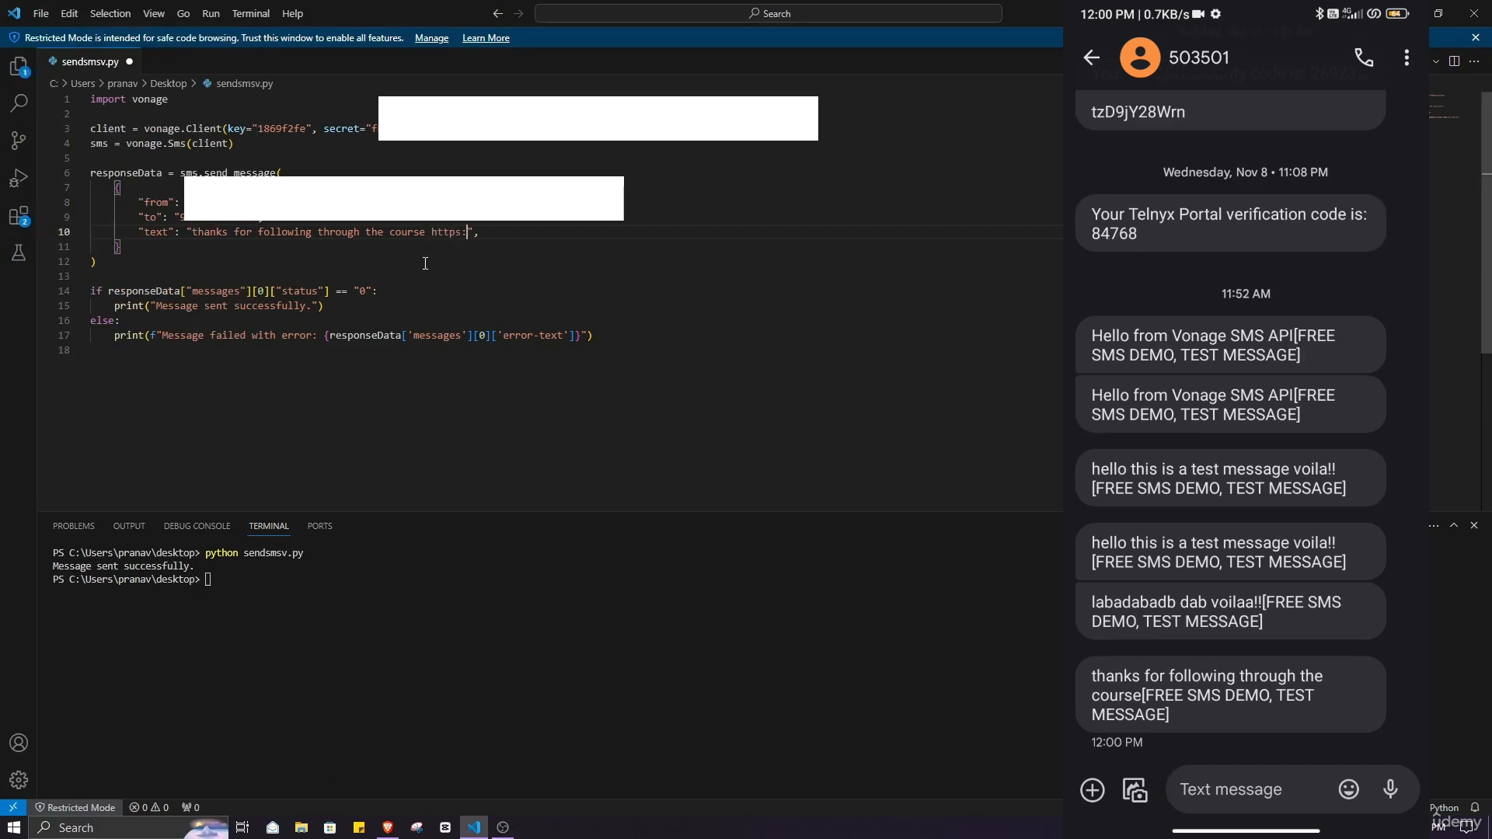
type("//google.com")
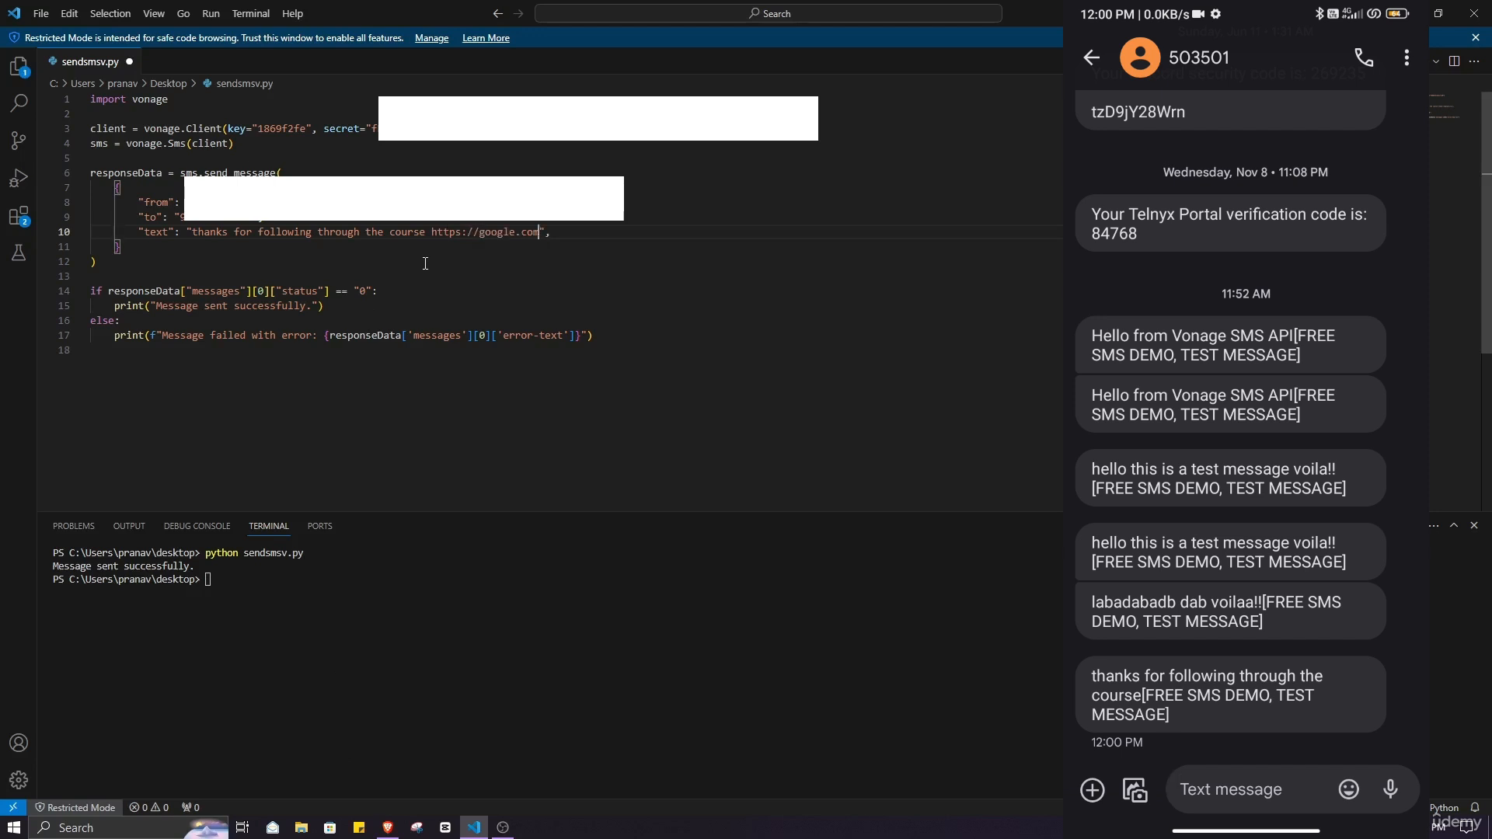
mouse_move(588, 237)
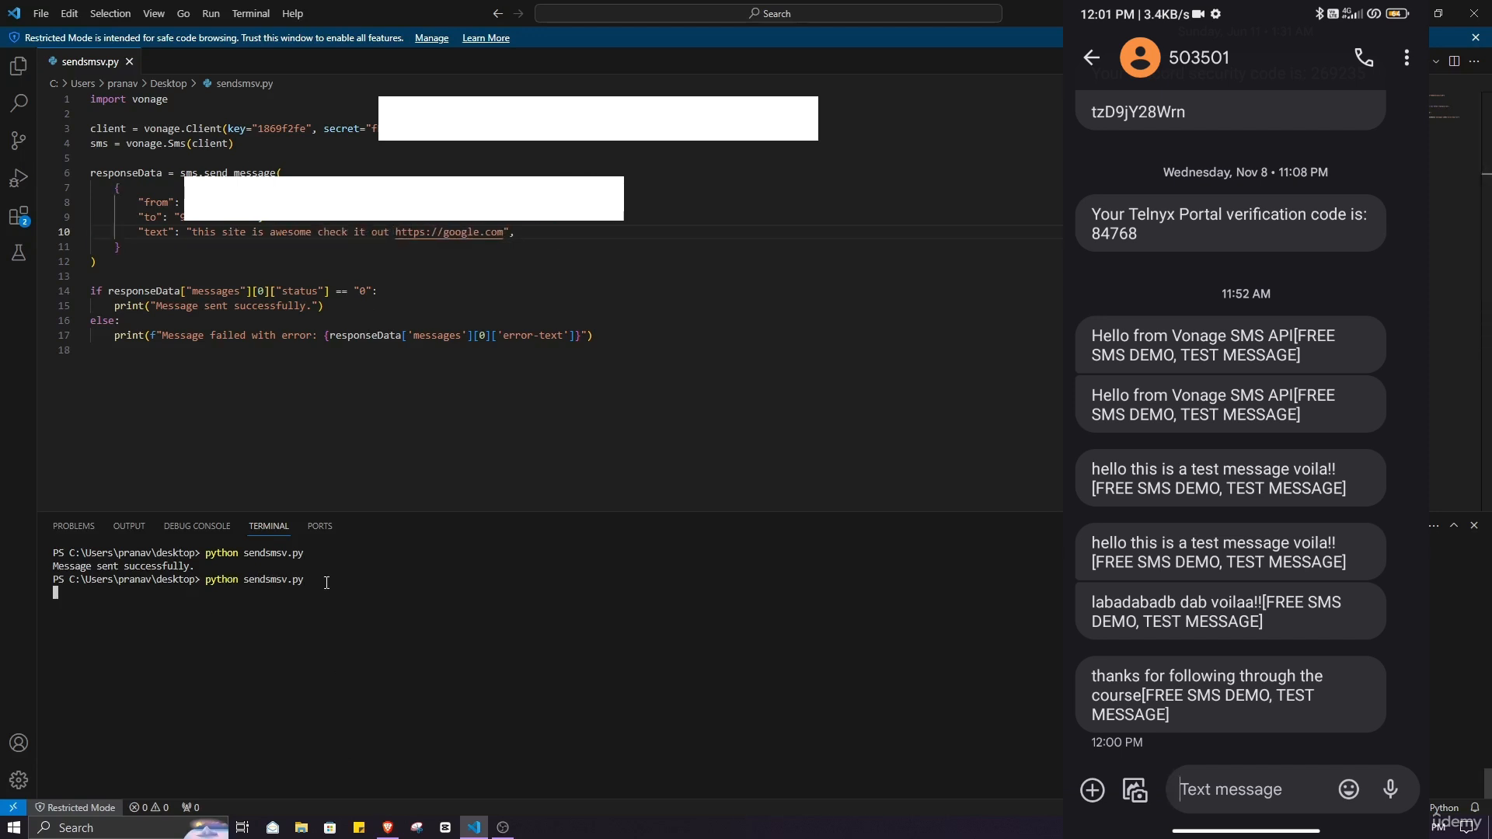
key("Return")
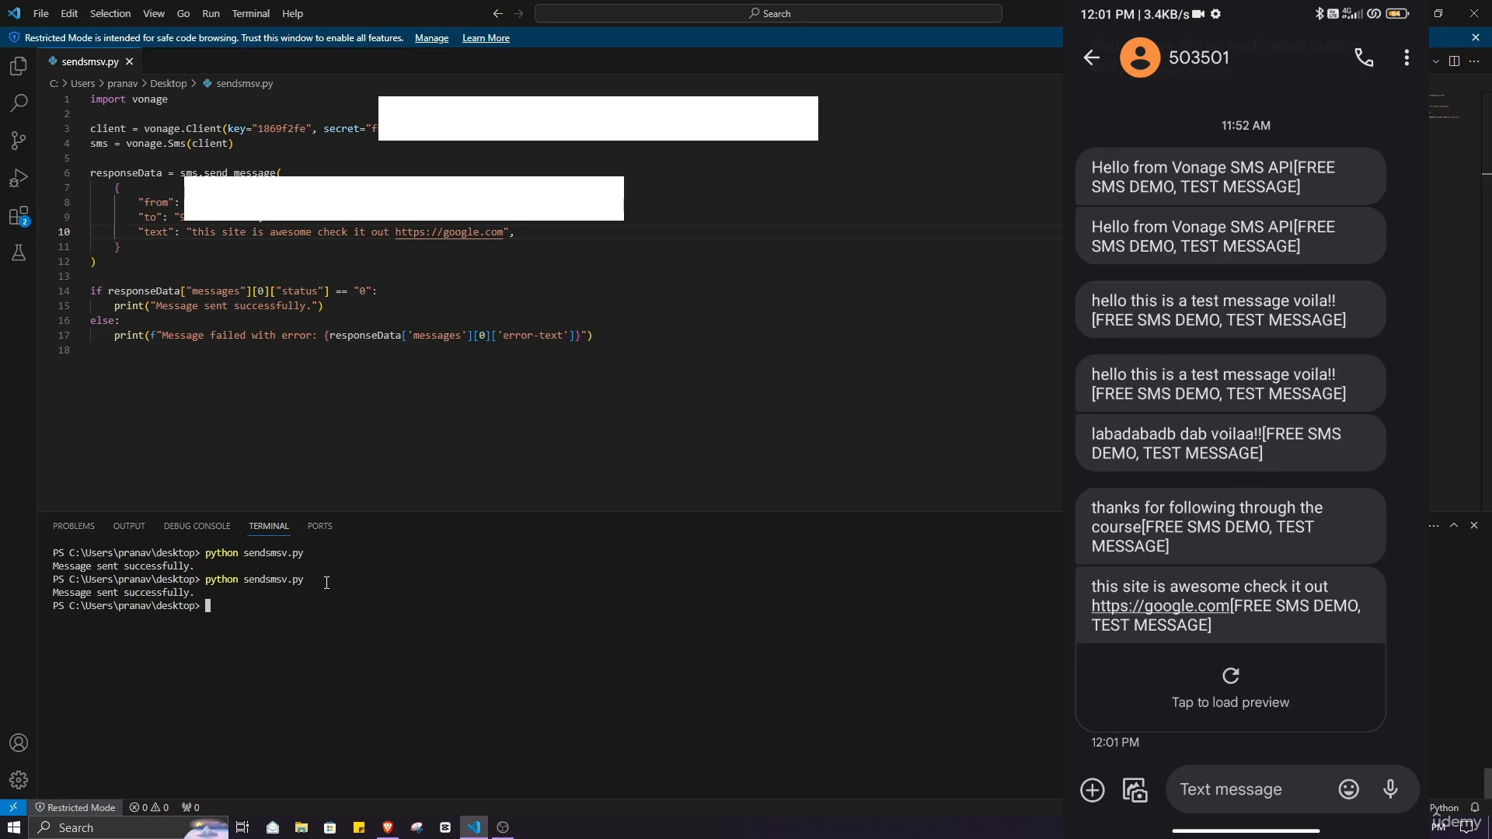